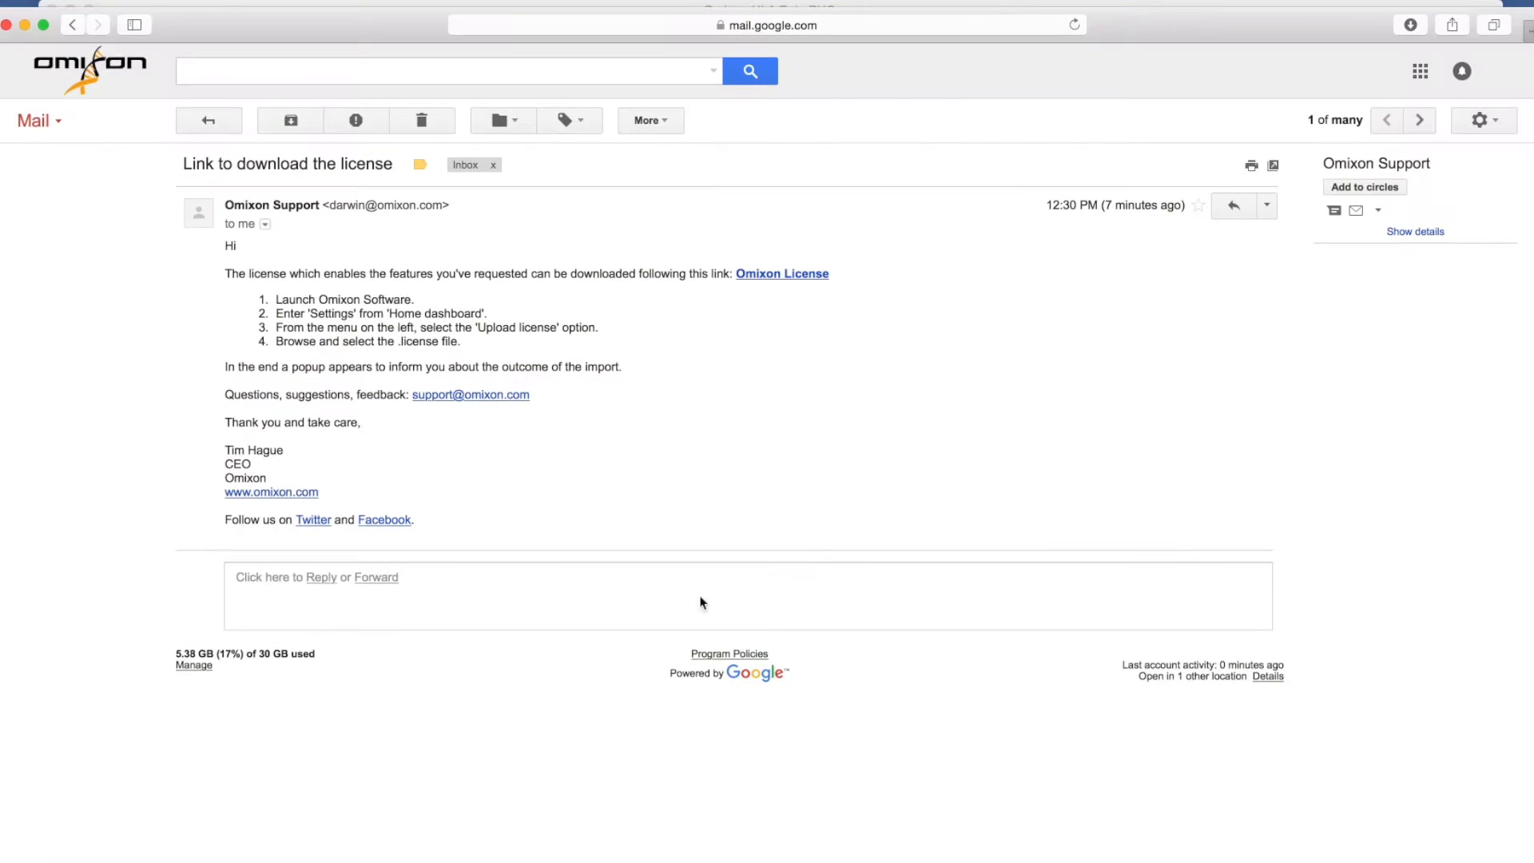
- Download the Omixon License link from the support email and save it to the Desktop
right_click(781, 273)
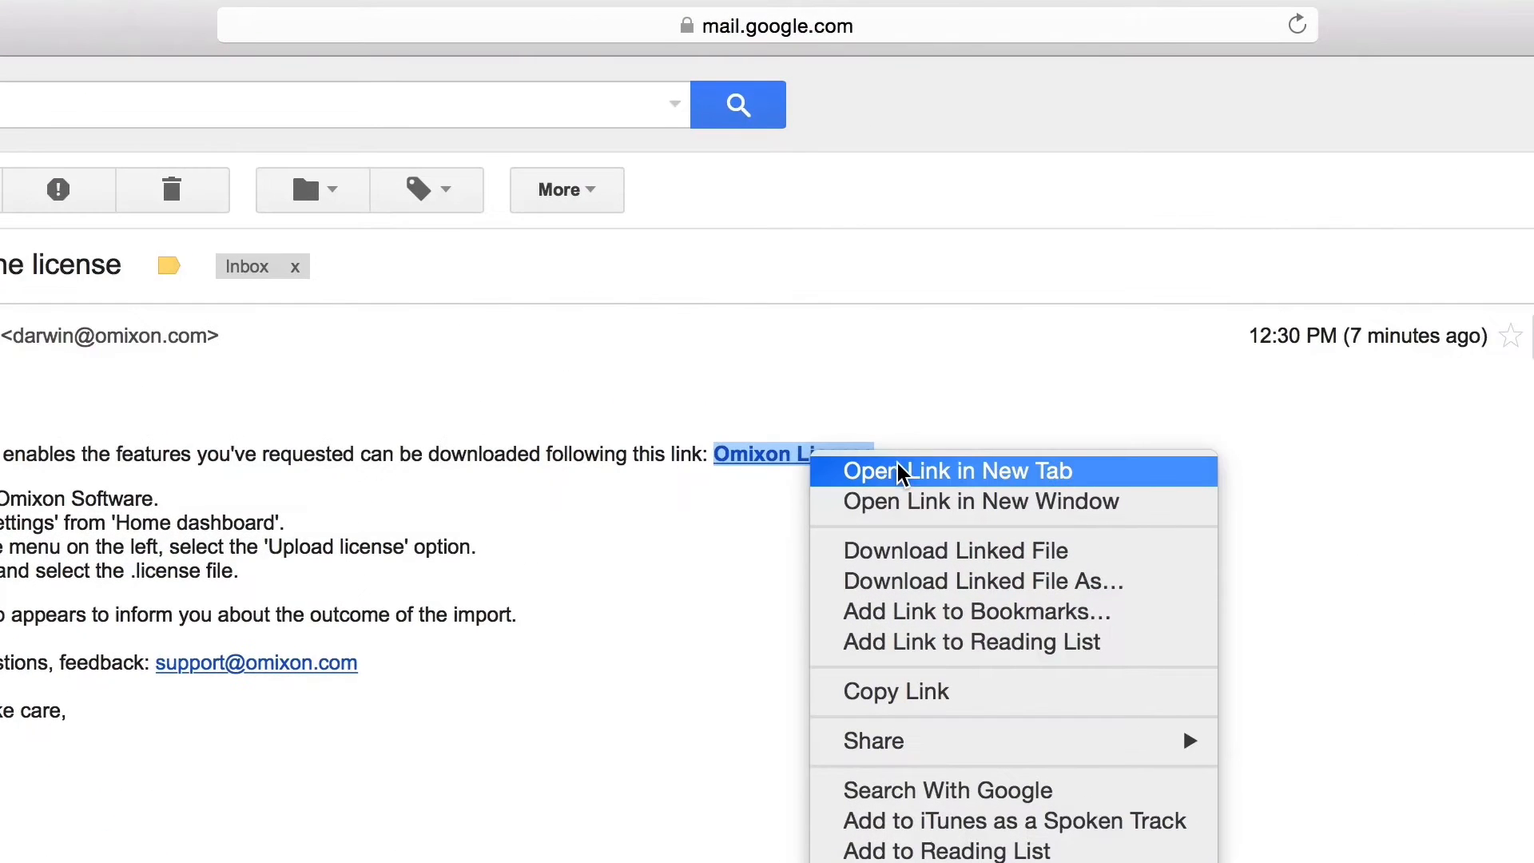
mouse_move(1008, 502)
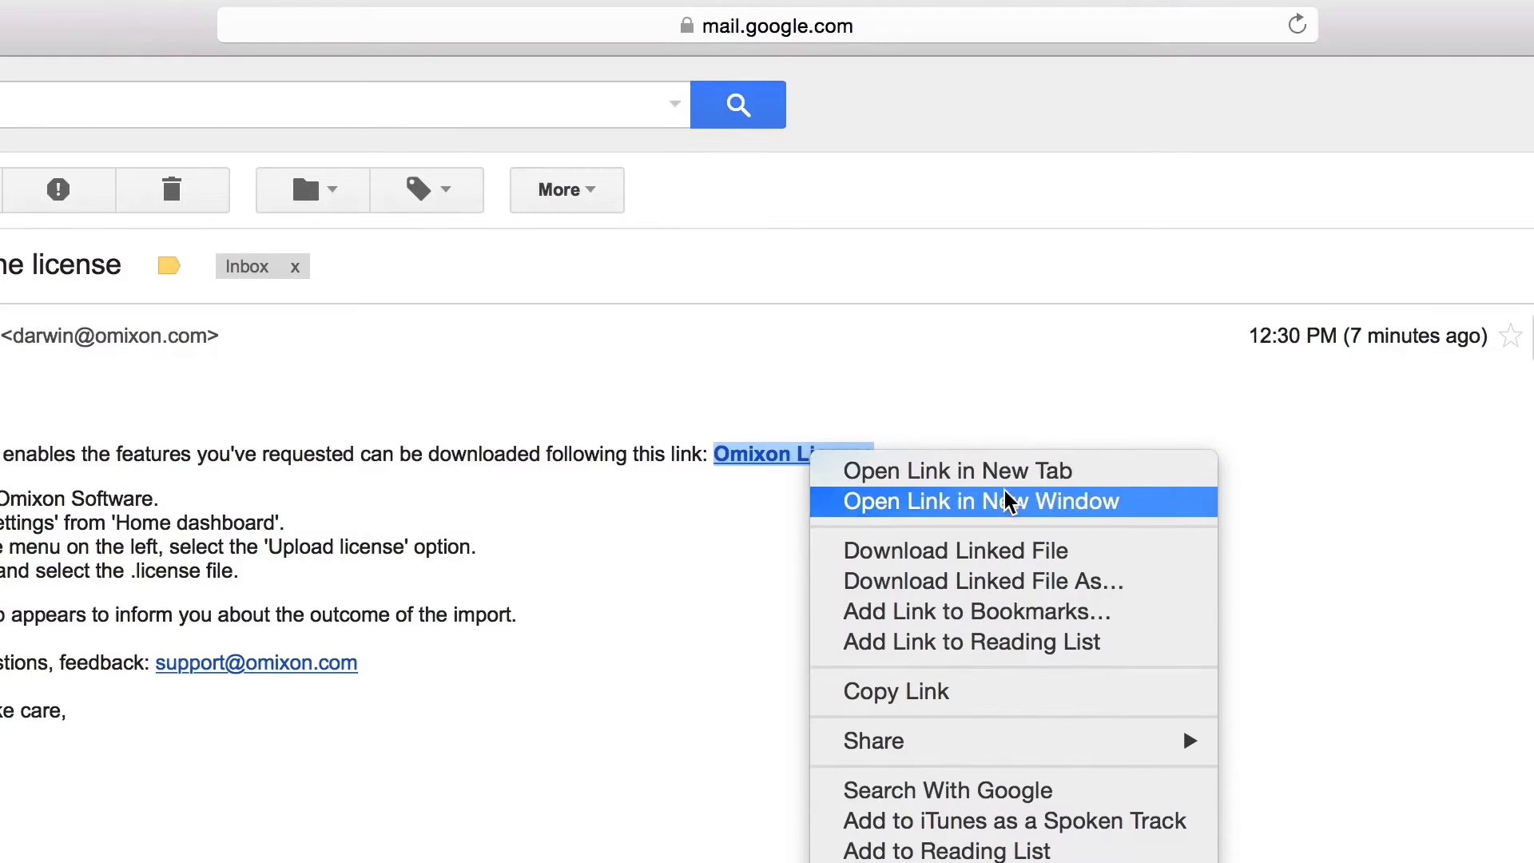
left_click(981, 581)
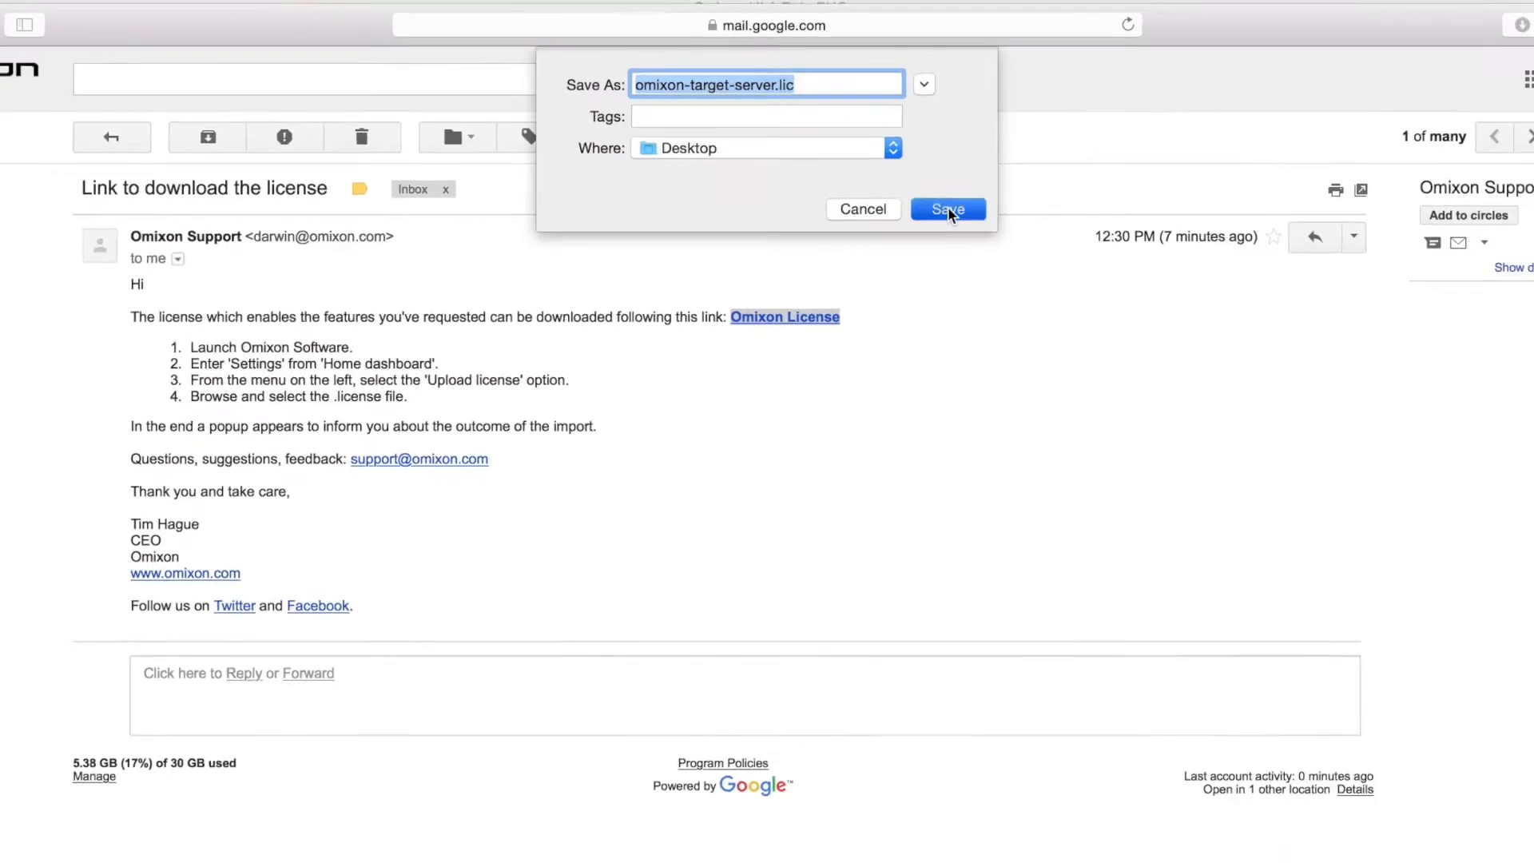
left_click(946, 210)
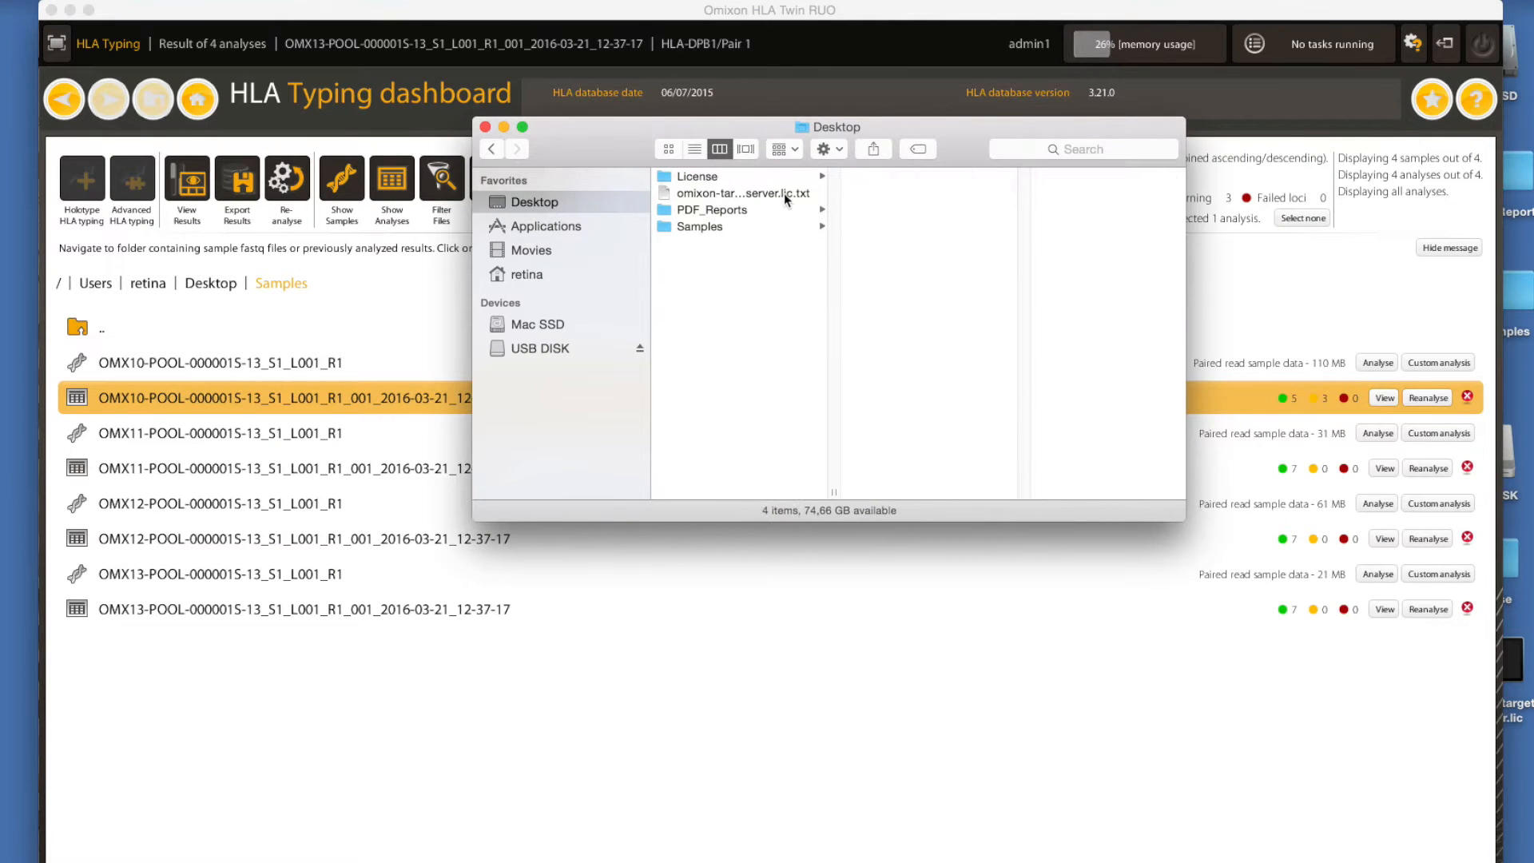
- Select omixon-target-server.lic.txt on the Desktop and remove its .txt extension
left_click(749, 192)
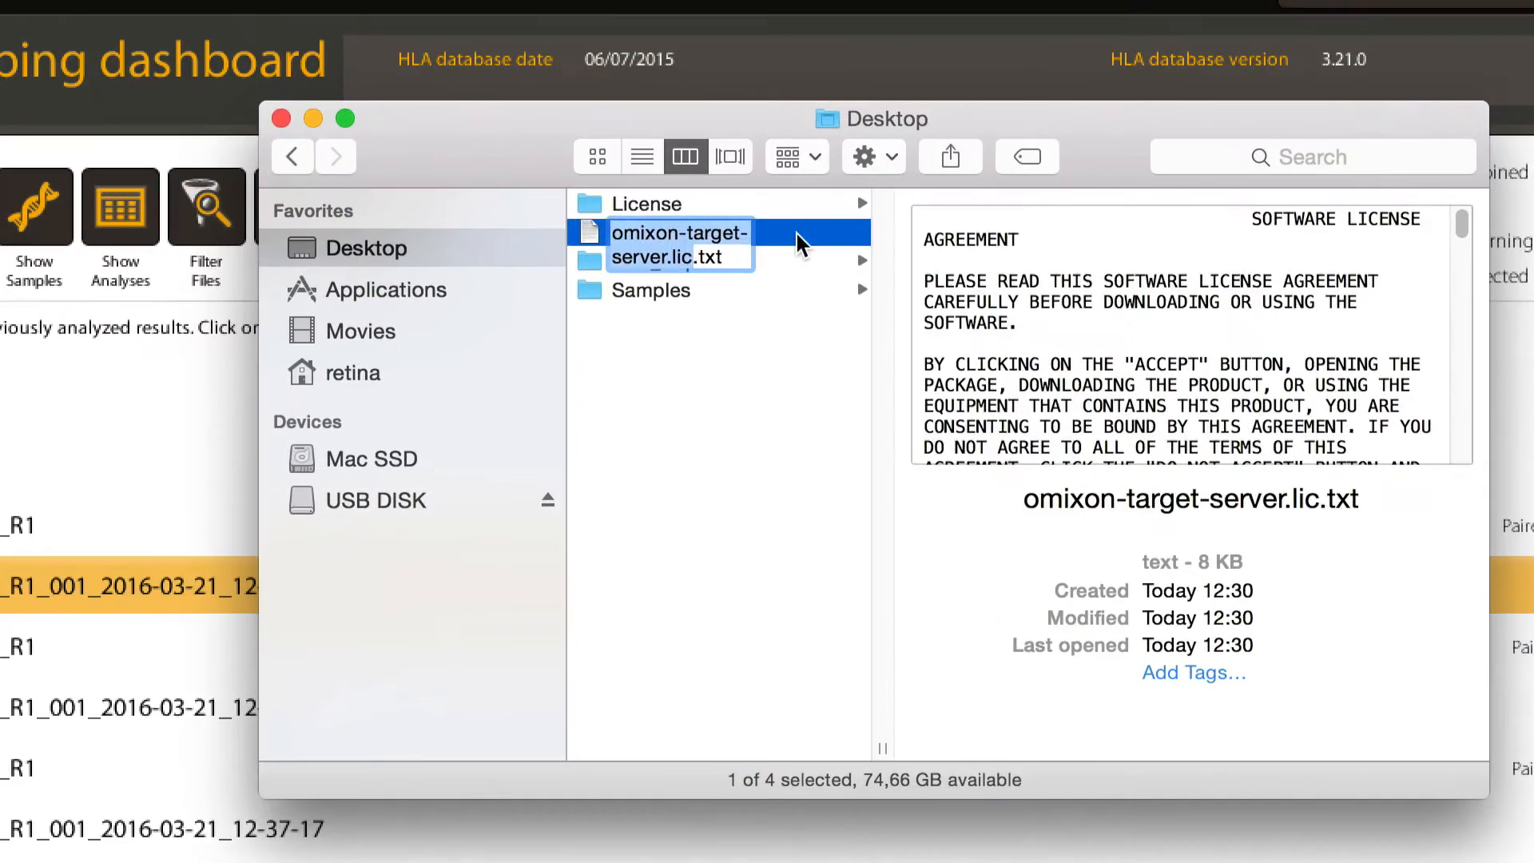
left_click(680, 245)
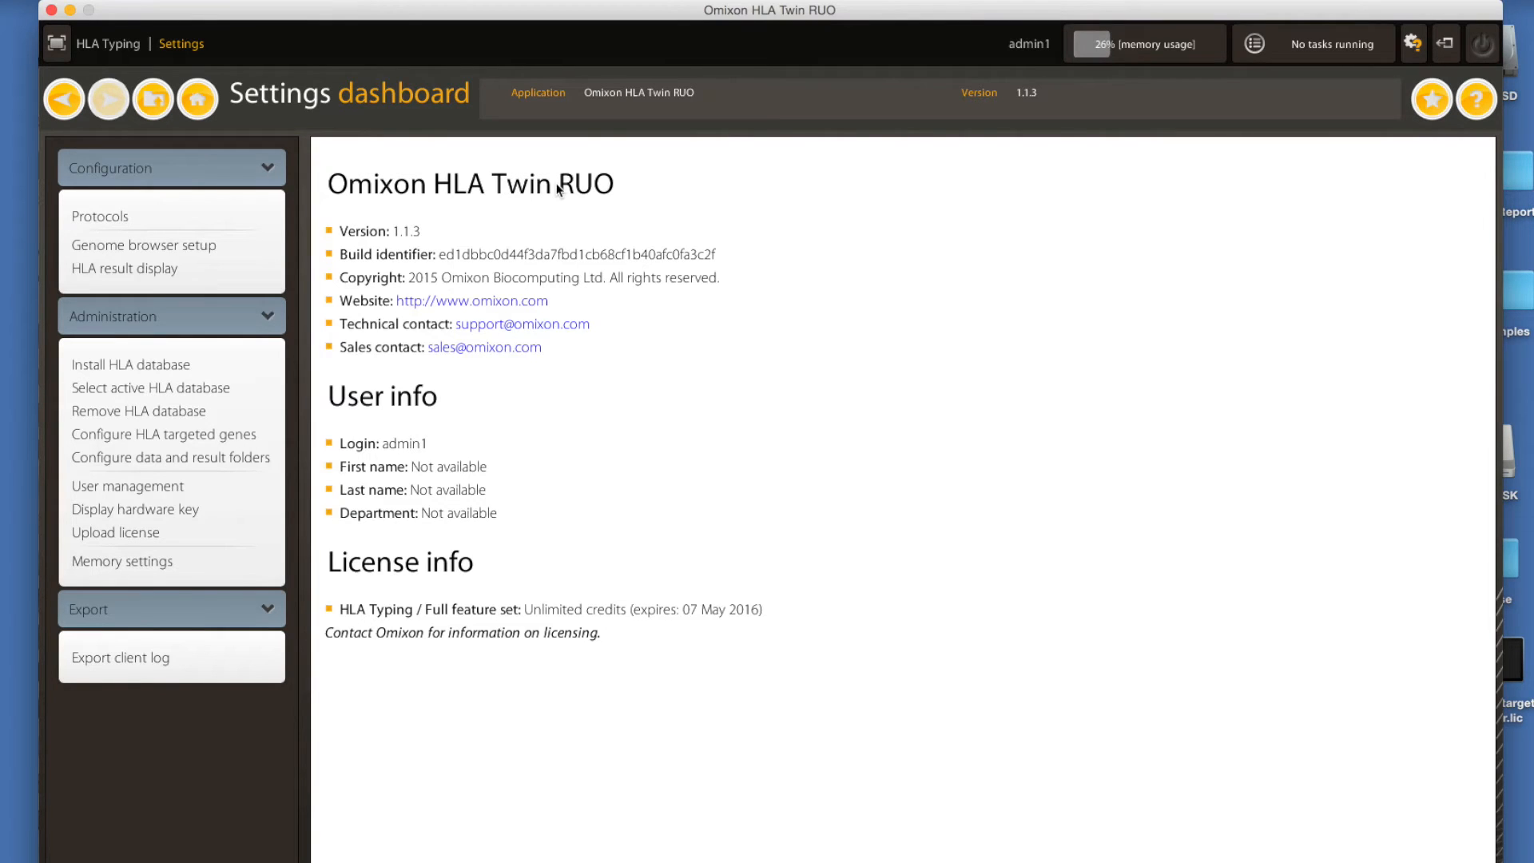
mouse_move(295, 392)
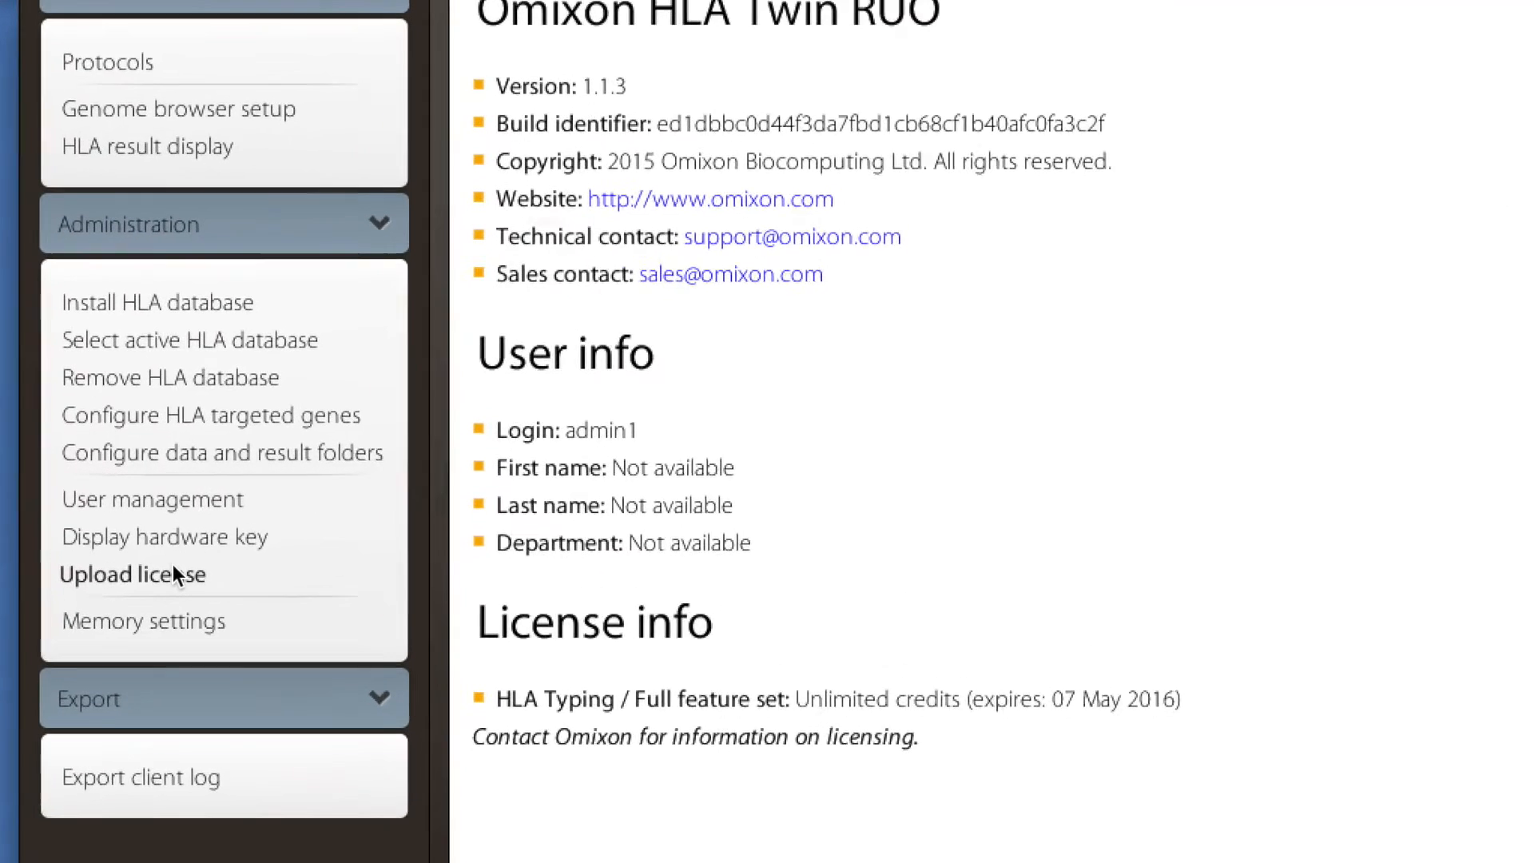
- Upload omixon-target-server.lic from the Desktop as the new license and confirm success
left_click(132, 575)
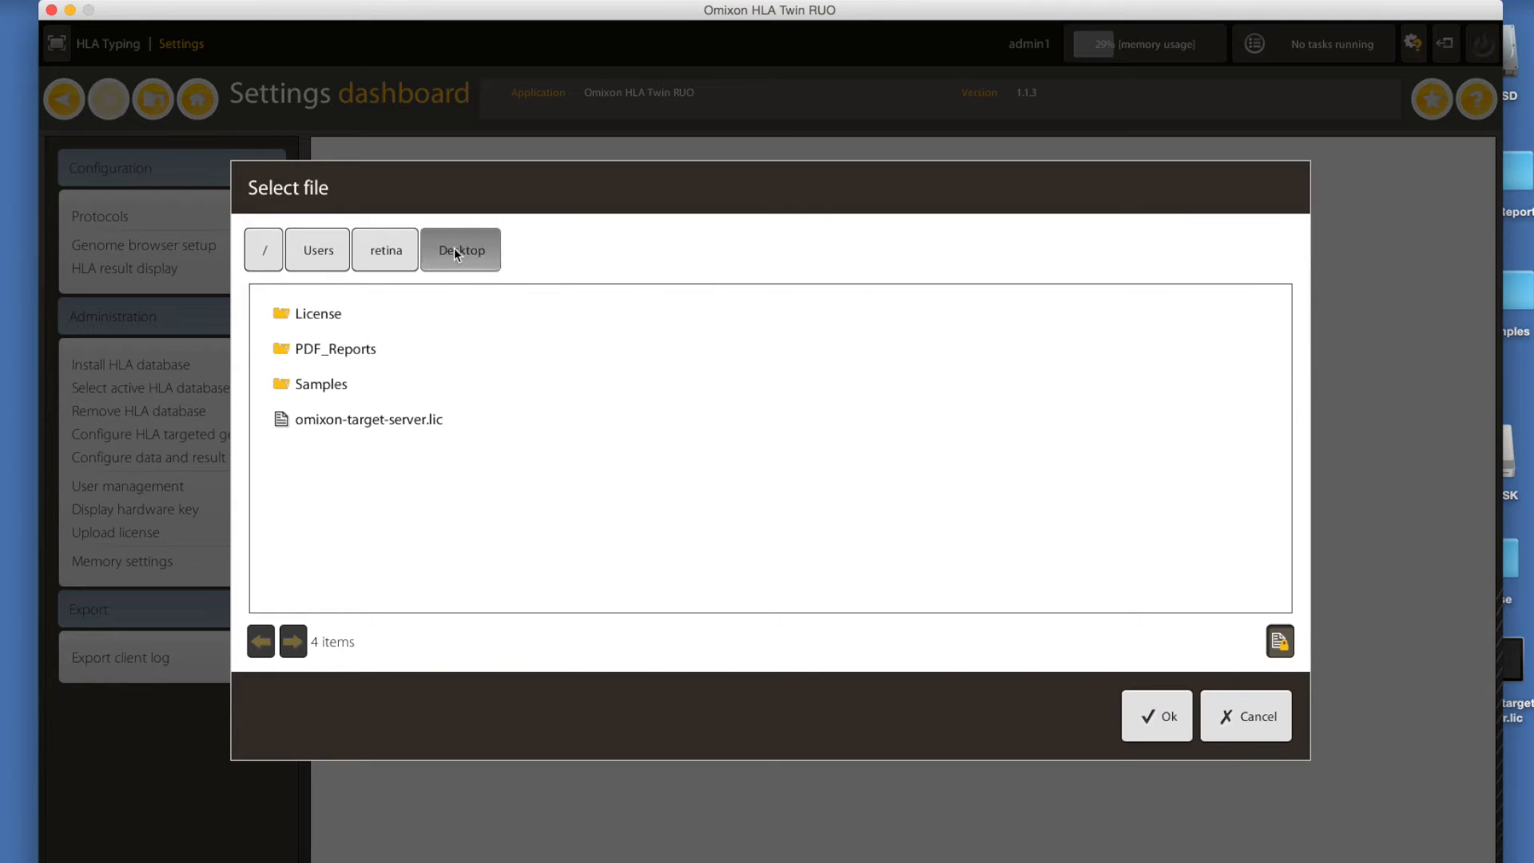
left_click(369, 419)
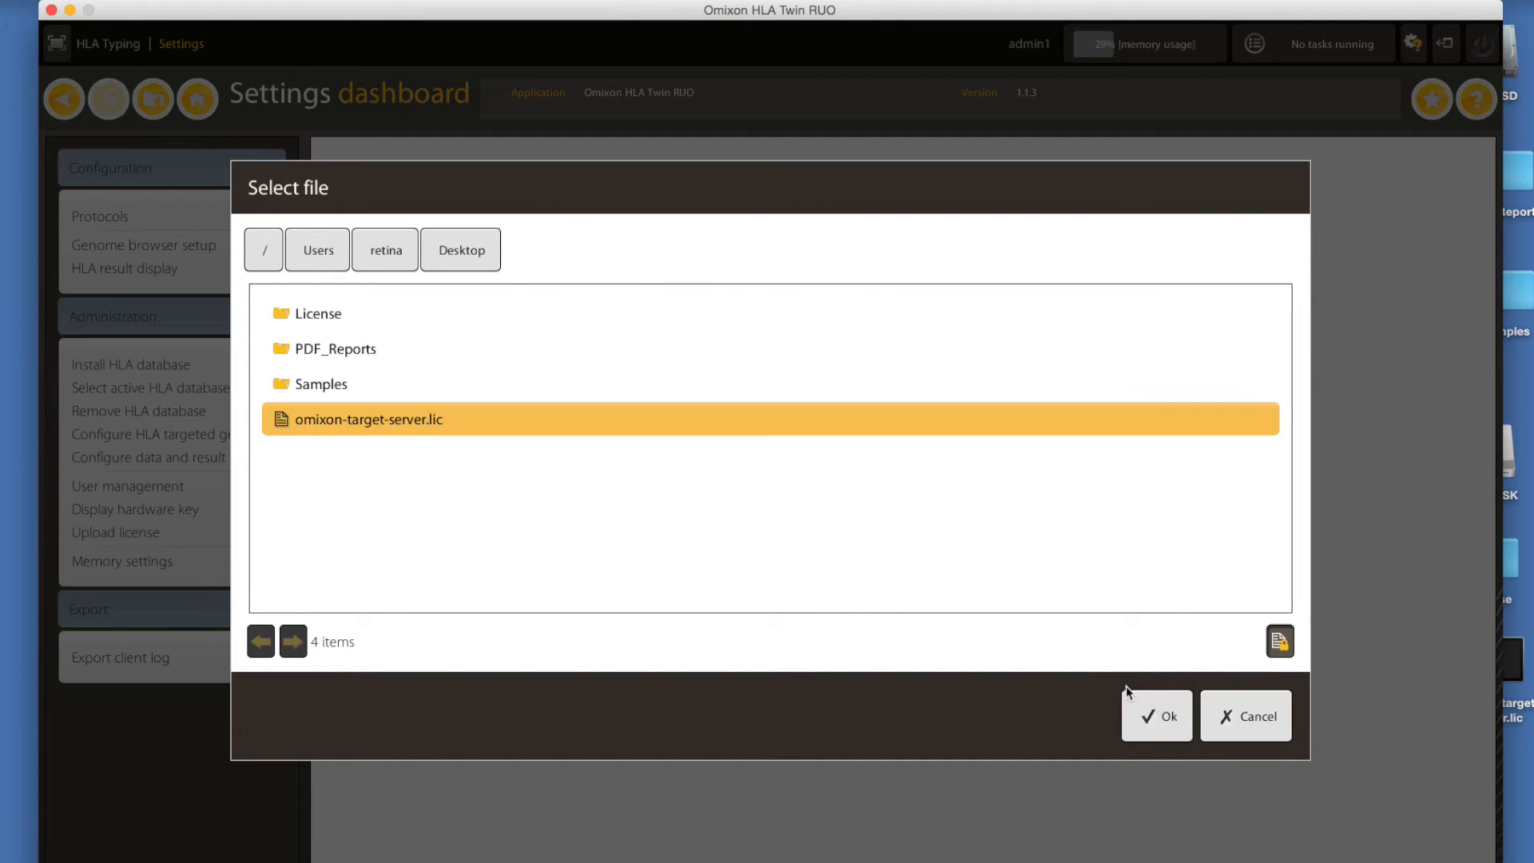
left_click(1156, 715)
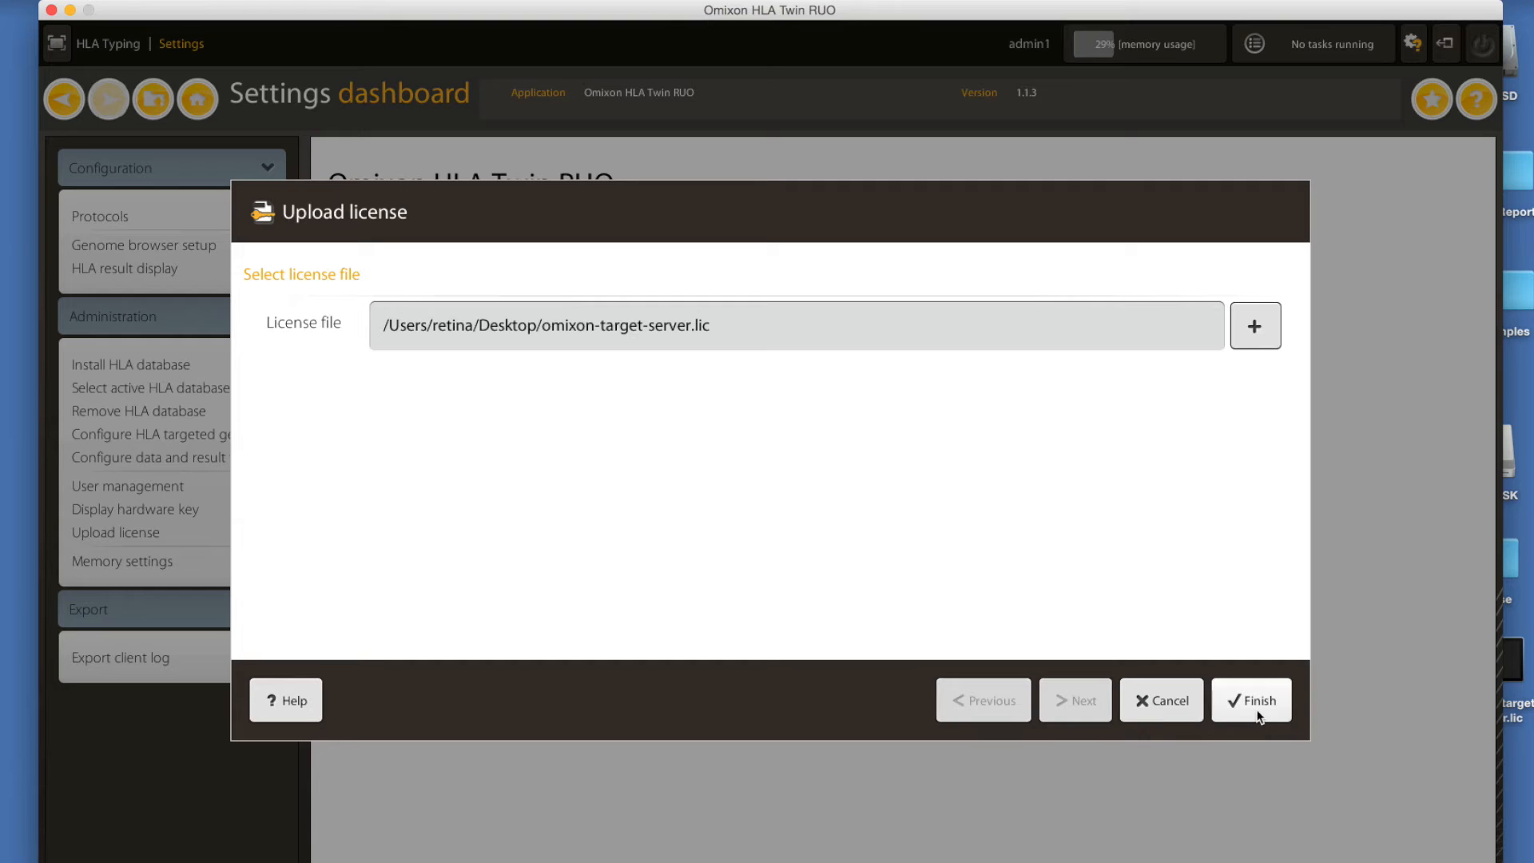
left_click(1251, 700)
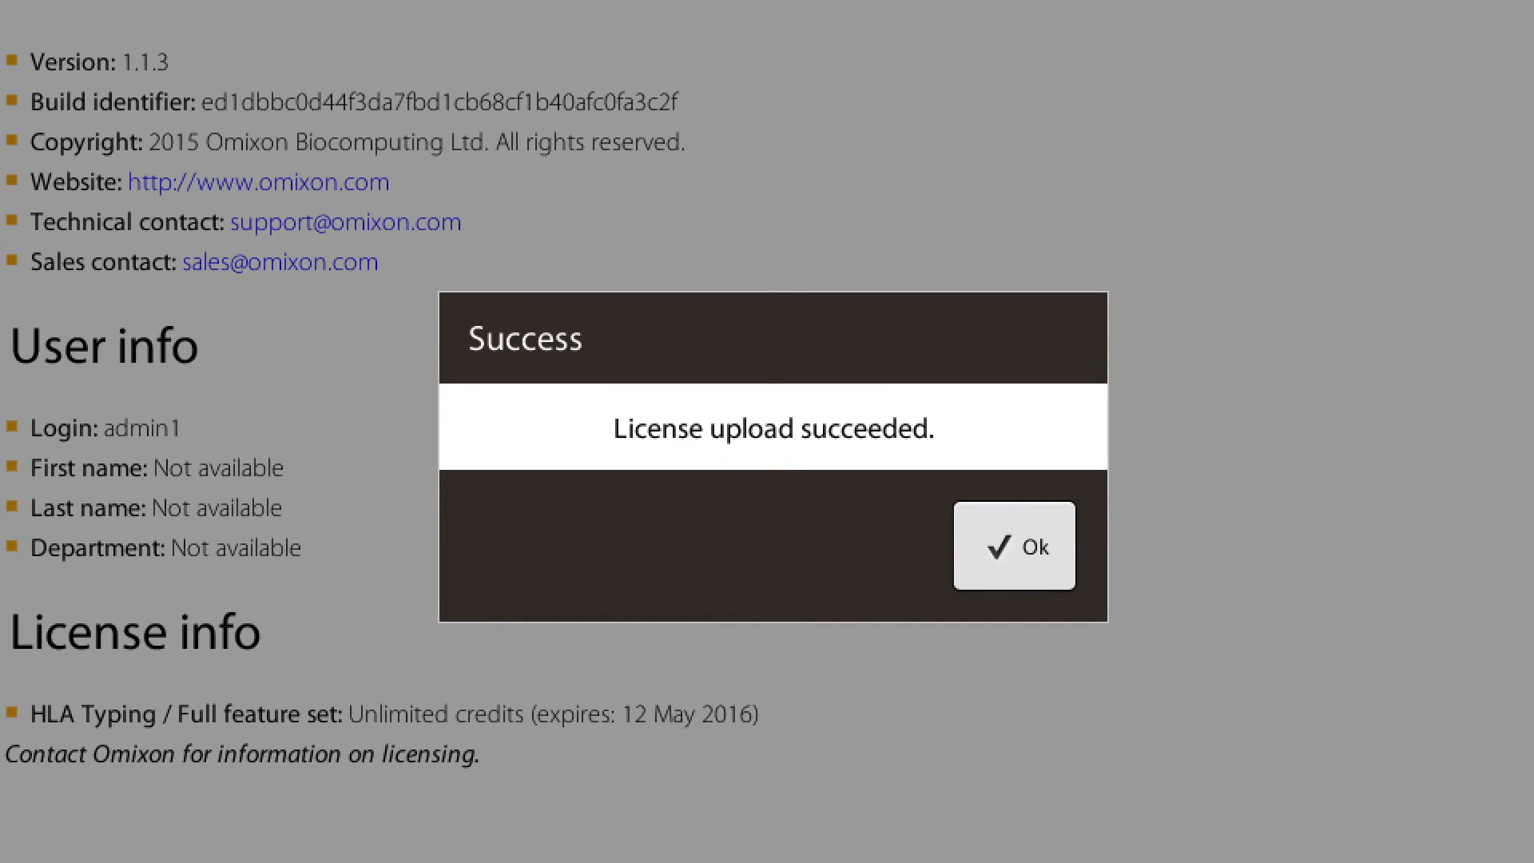
mouse_move(1324, 680)
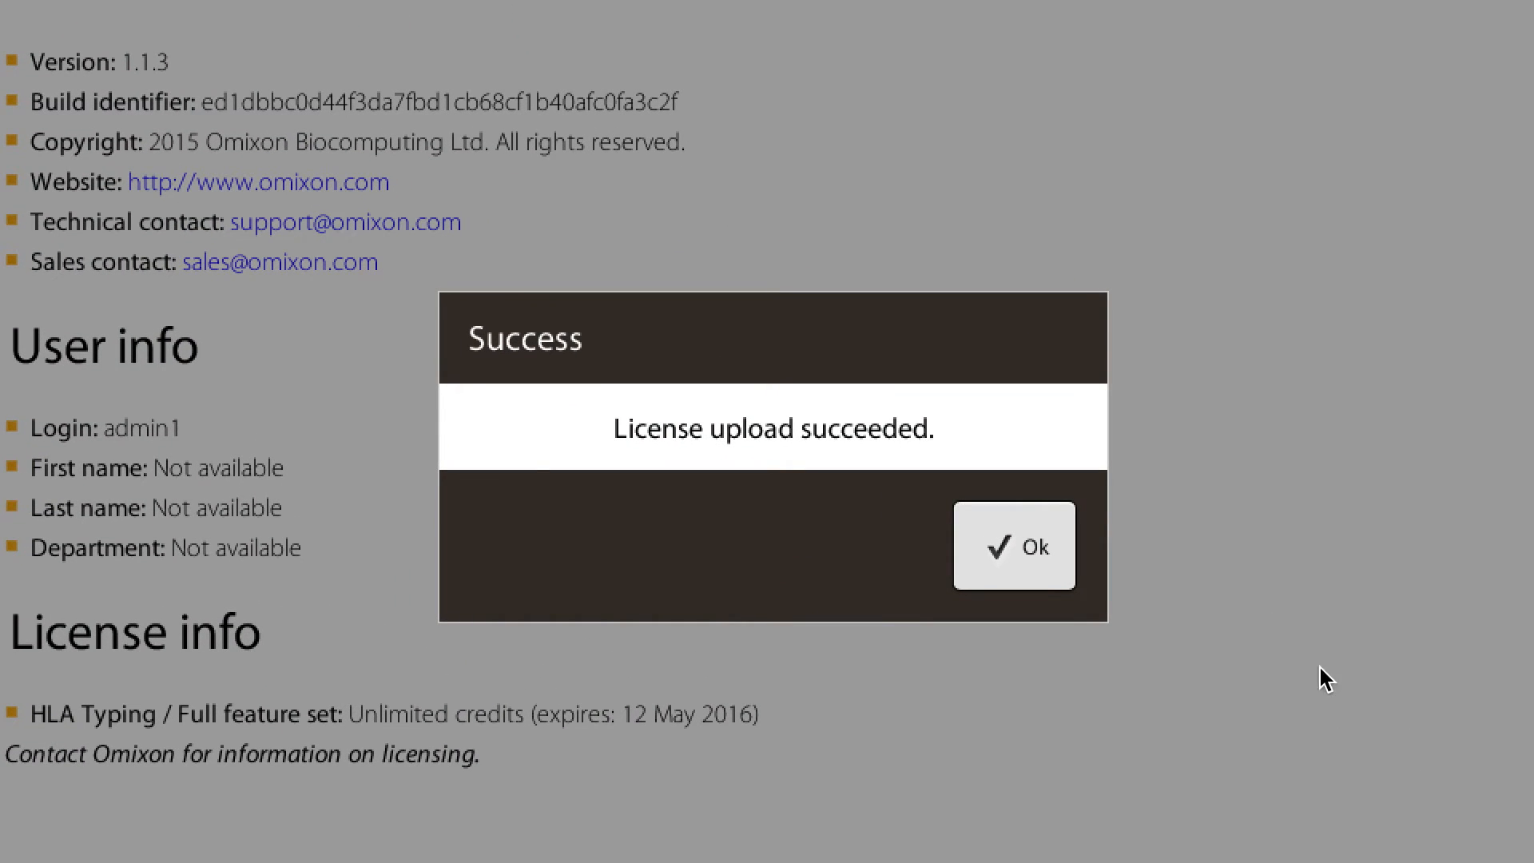
left_click(1014, 545)
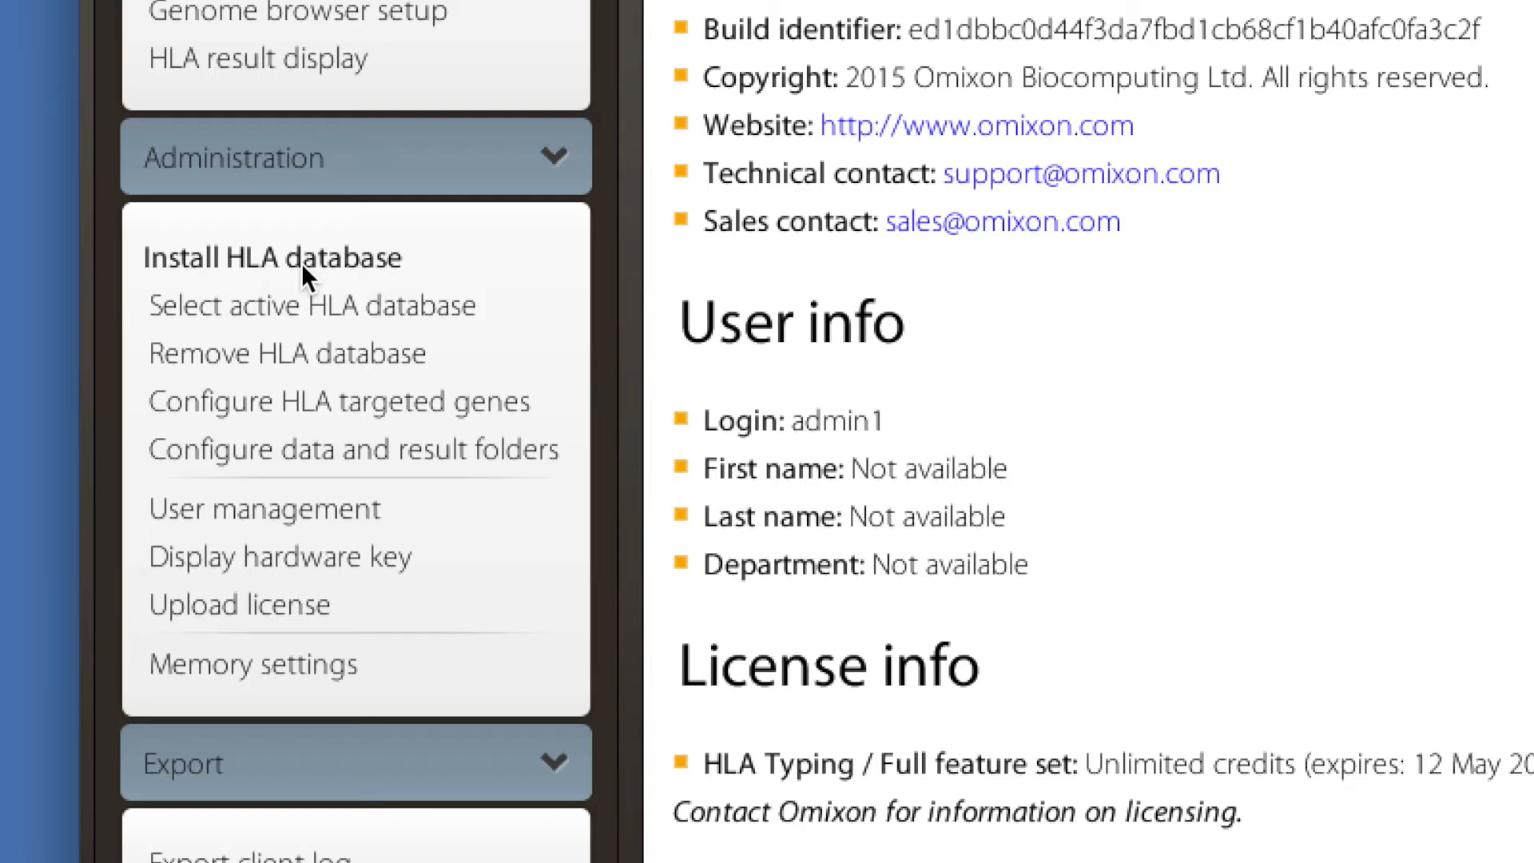
mouse_move(288, 305)
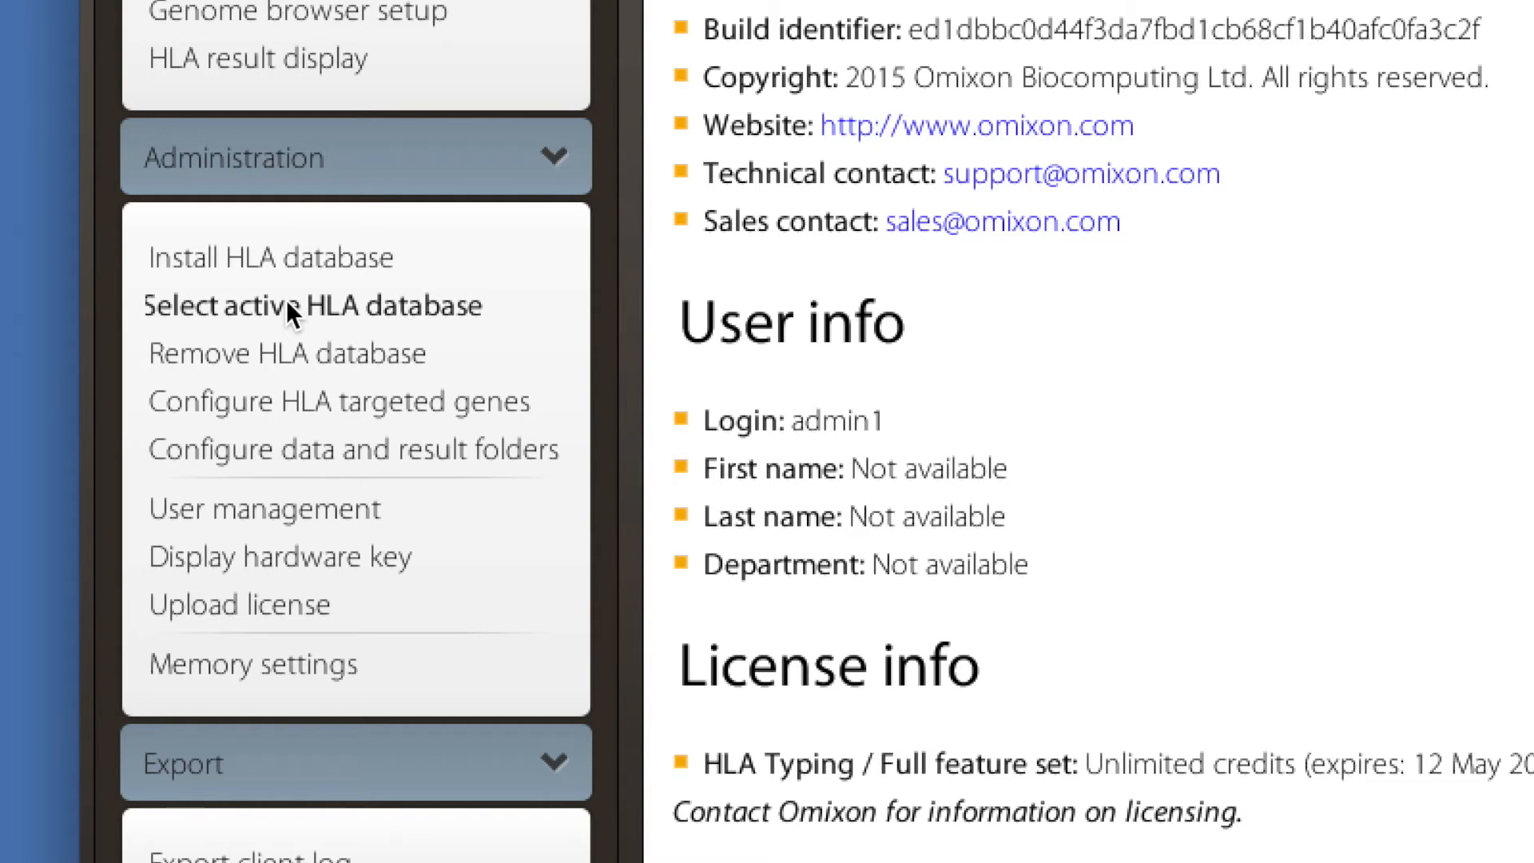
left_click(311, 305)
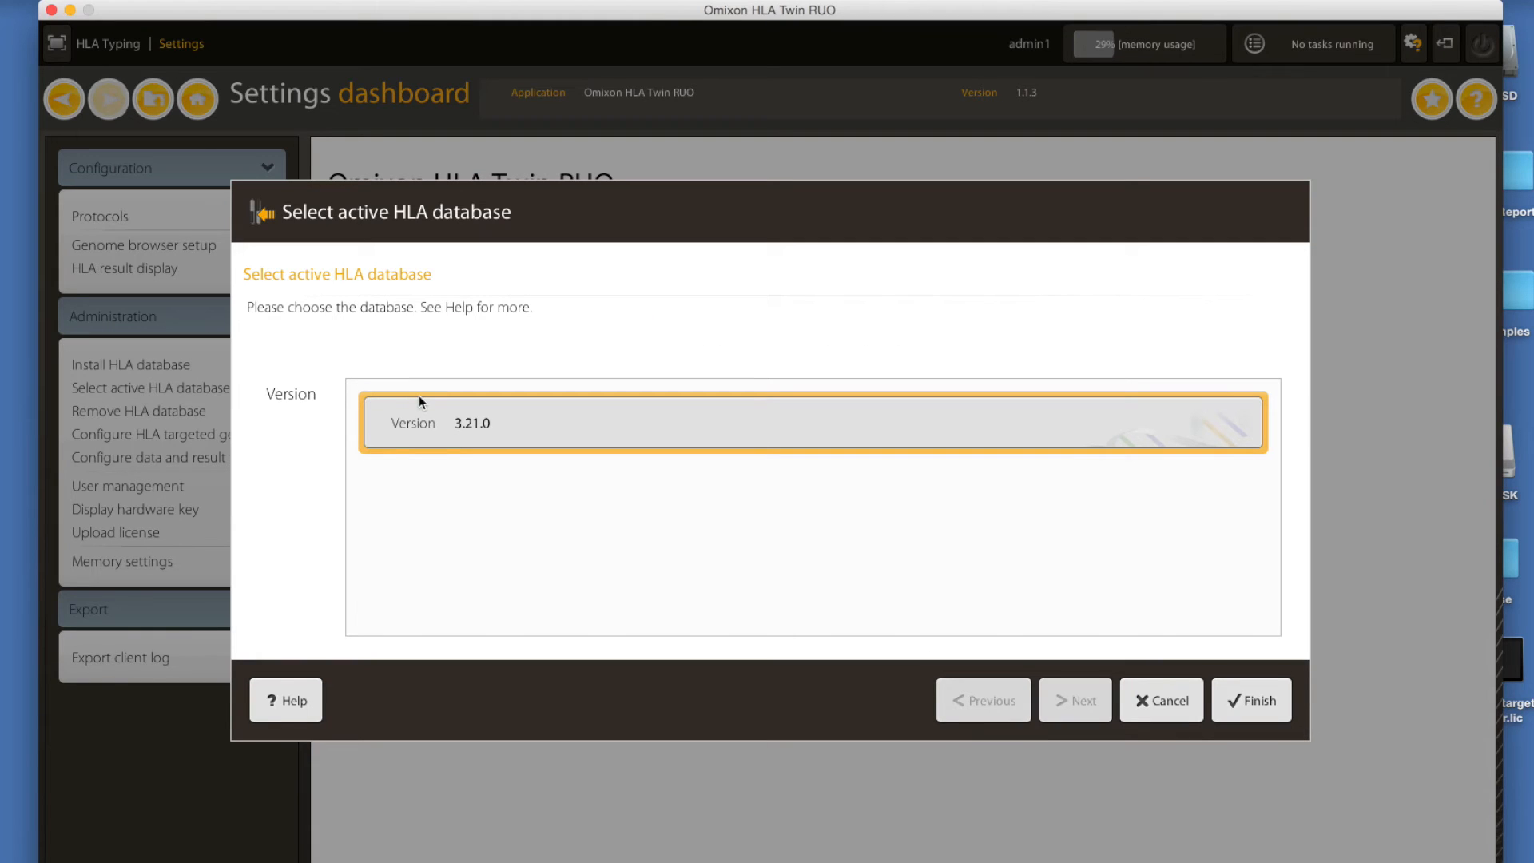
mouse_move(1251, 700)
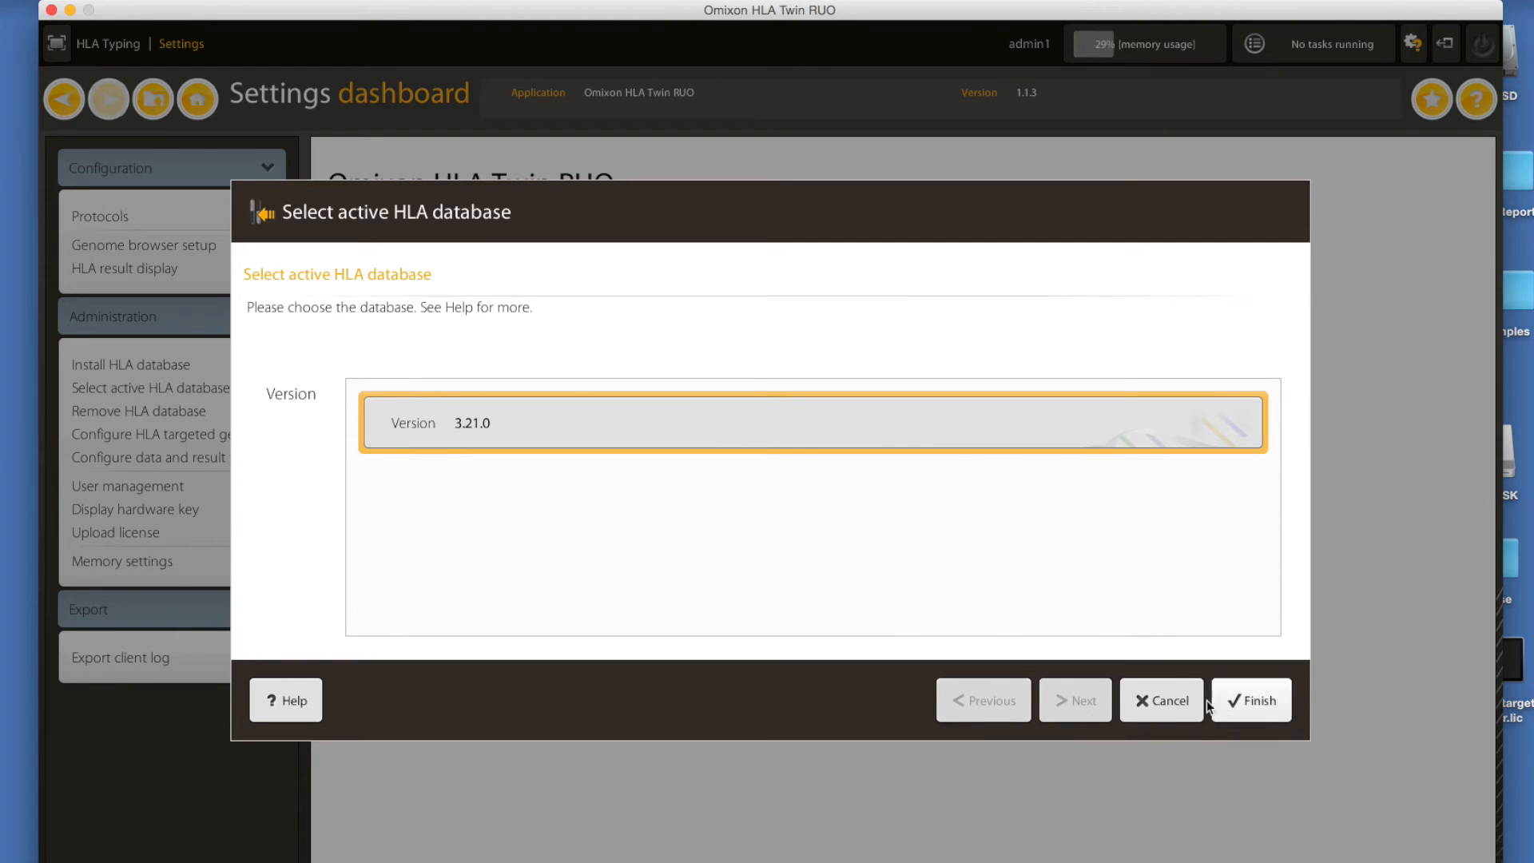
mouse_move(1161, 700)
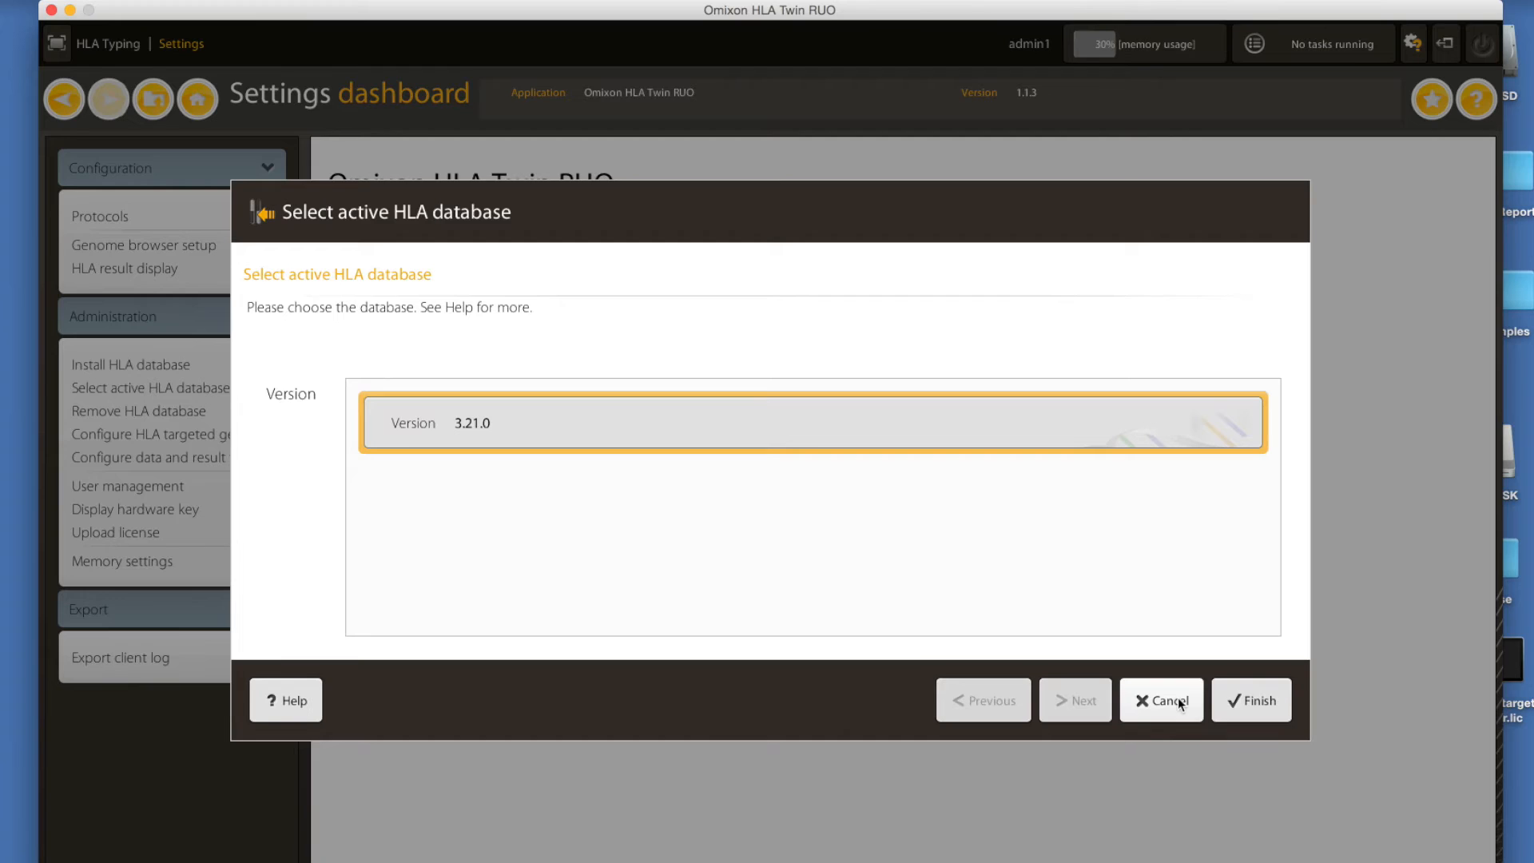
left_click(1161, 700)
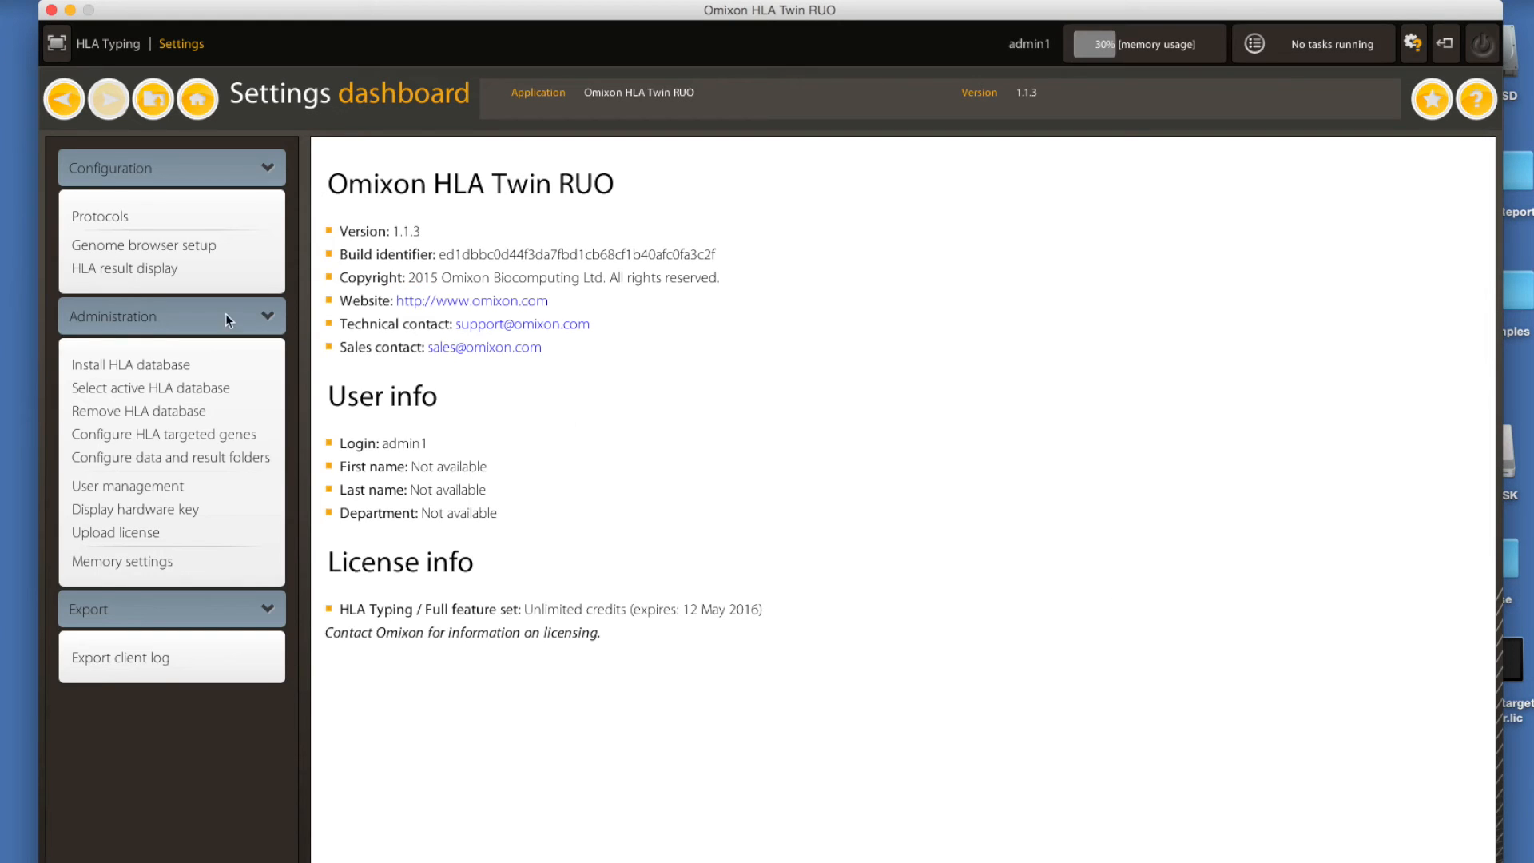
left_click(130, 365)
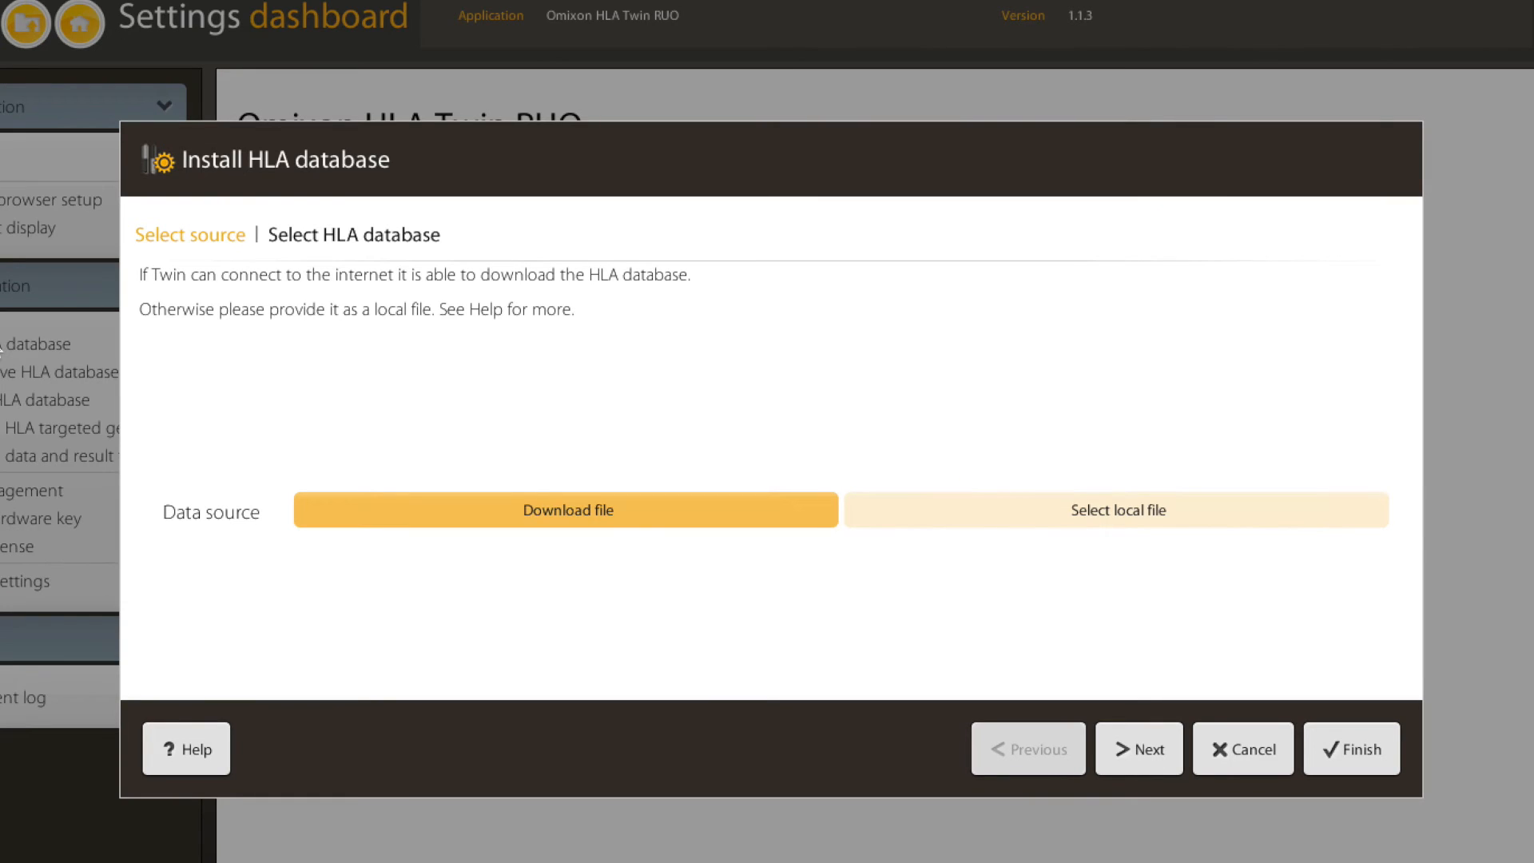
mouse_move(309, 330)
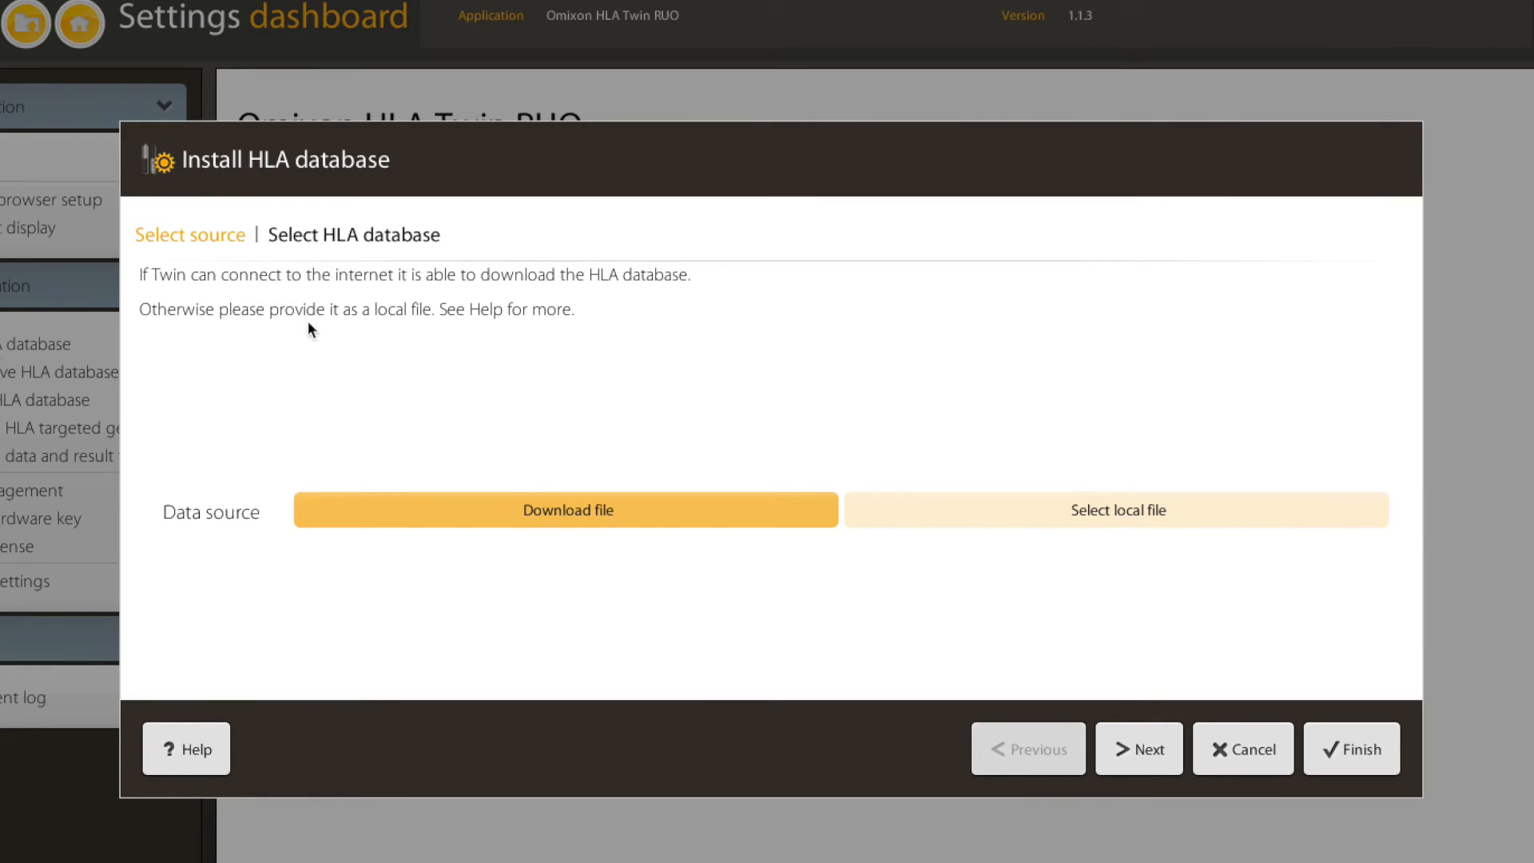
mouse_move(1139, 748)
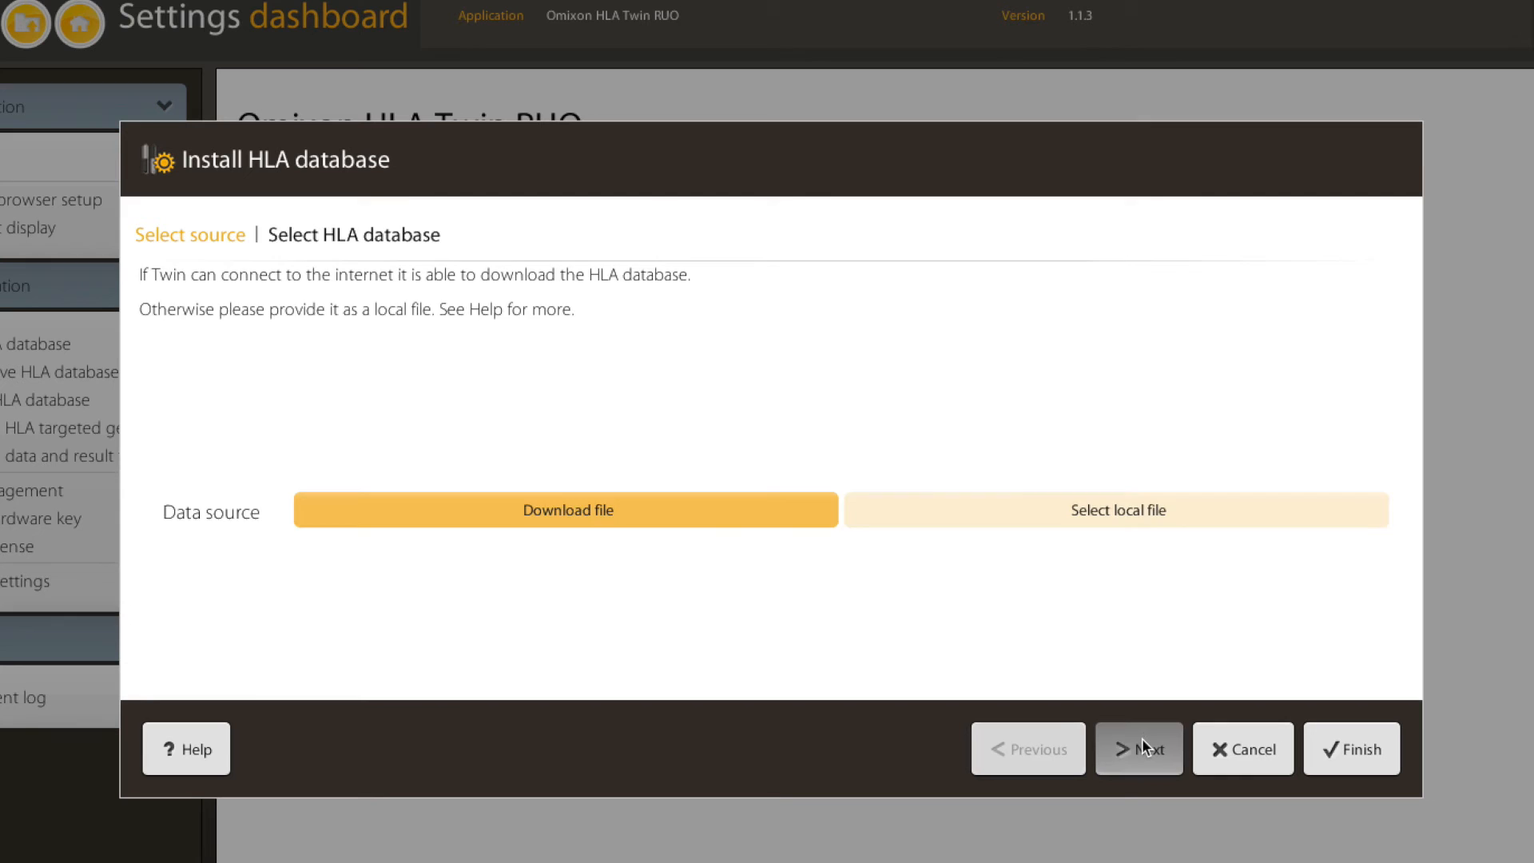
- Download and install HLA database version 3.19.0, then set it as the active database
left_click(1137, 749)
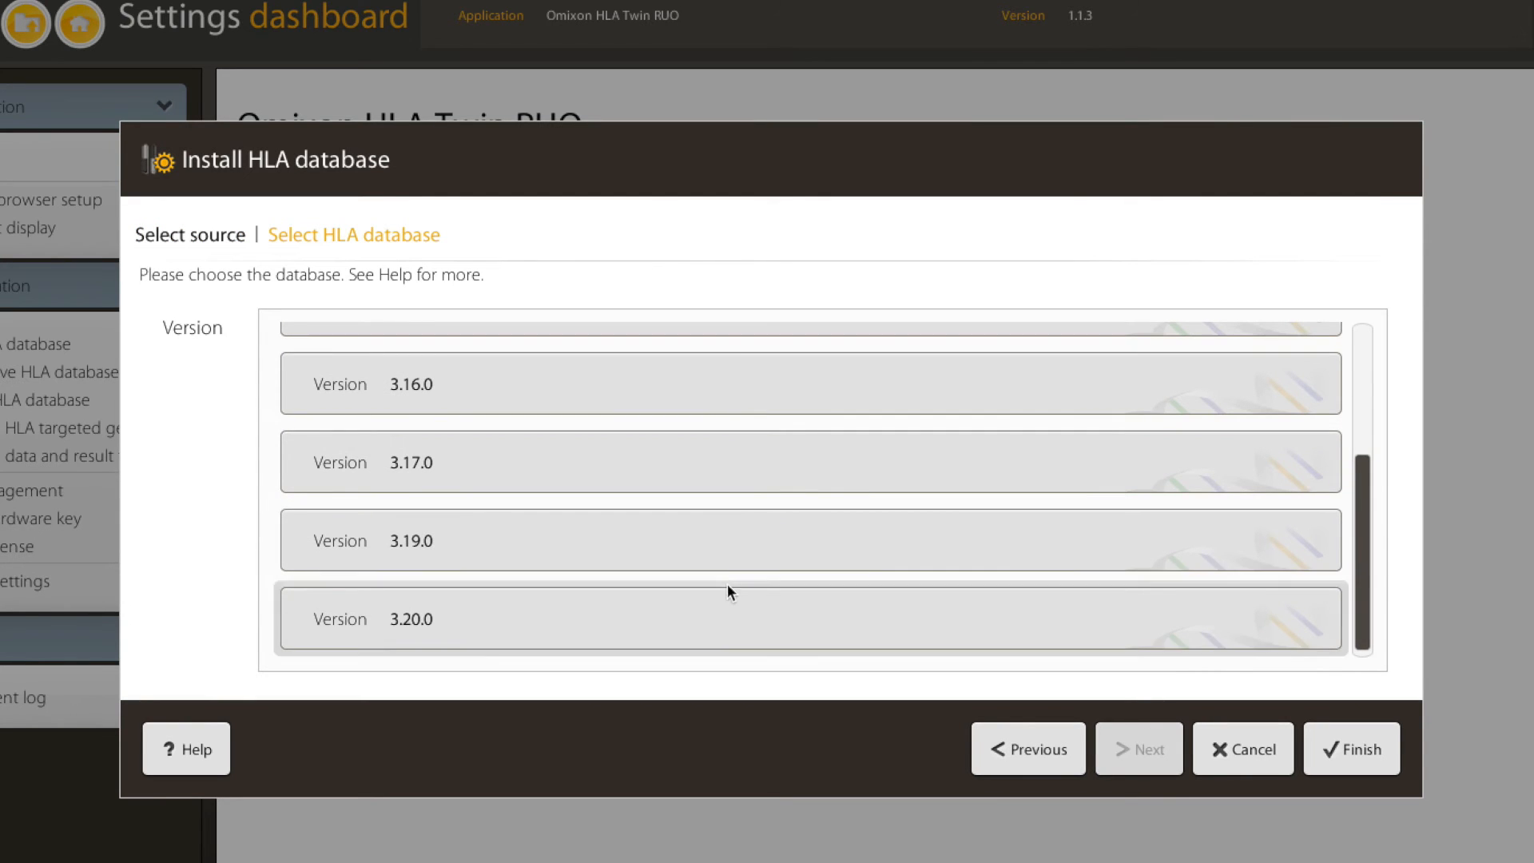
left_click(1351, 749)
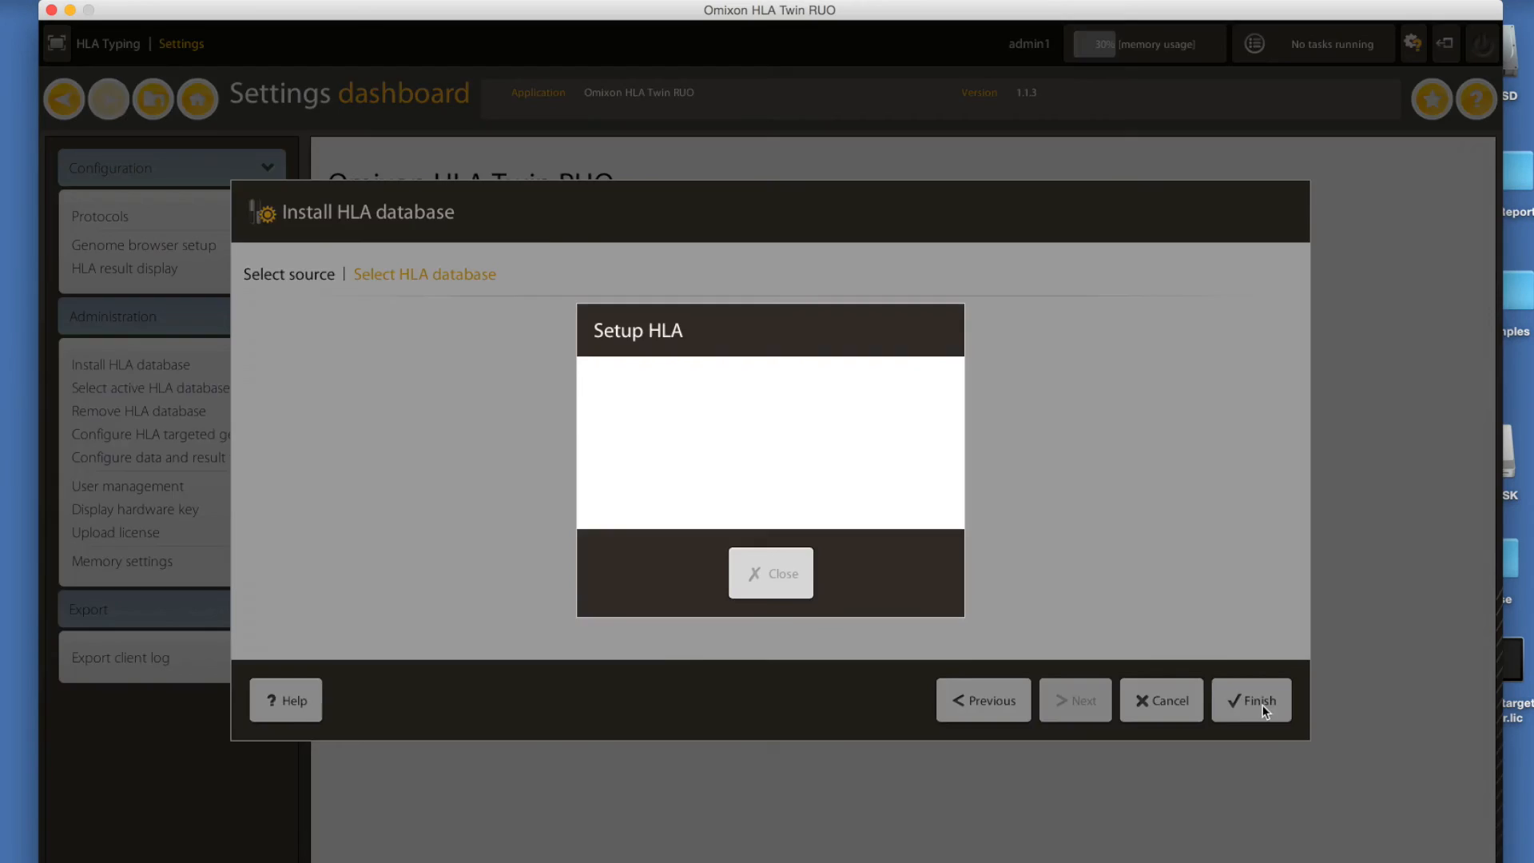
left_click(1249, 700)
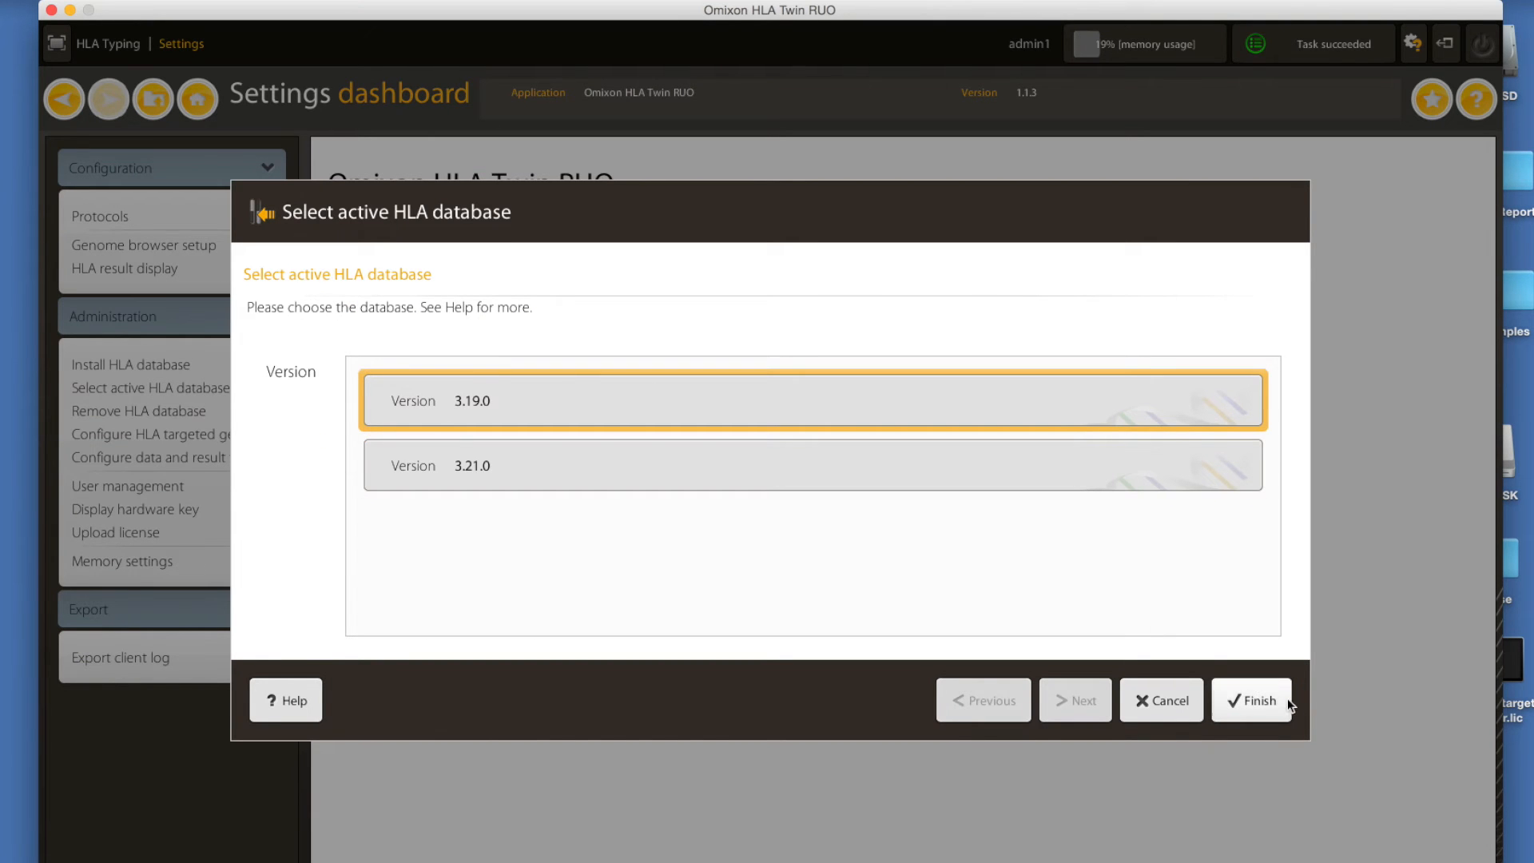
left_click(1255, 700)
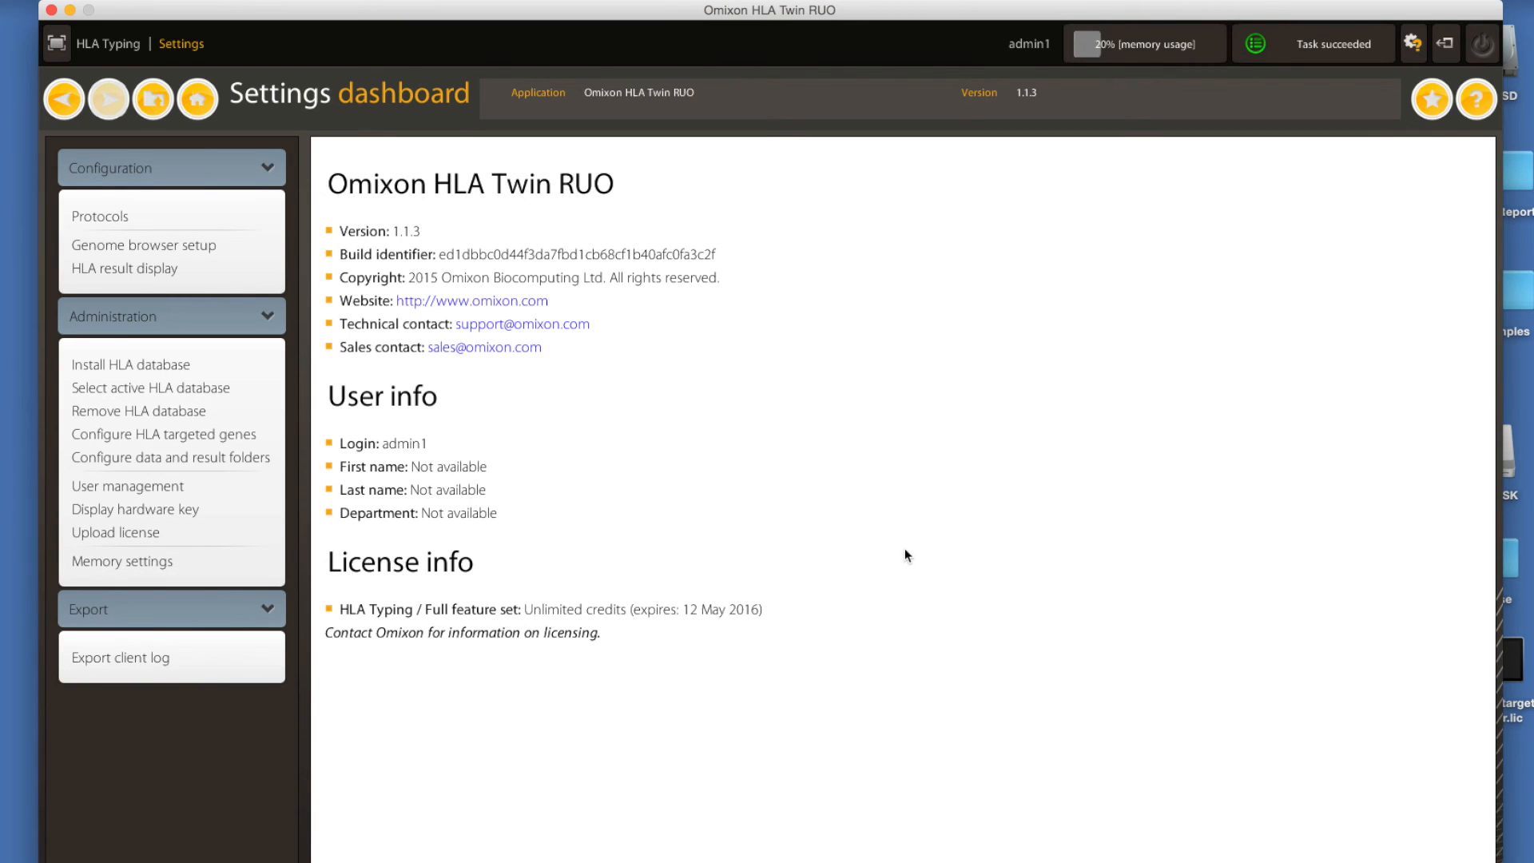
mouse_move(777, 478)
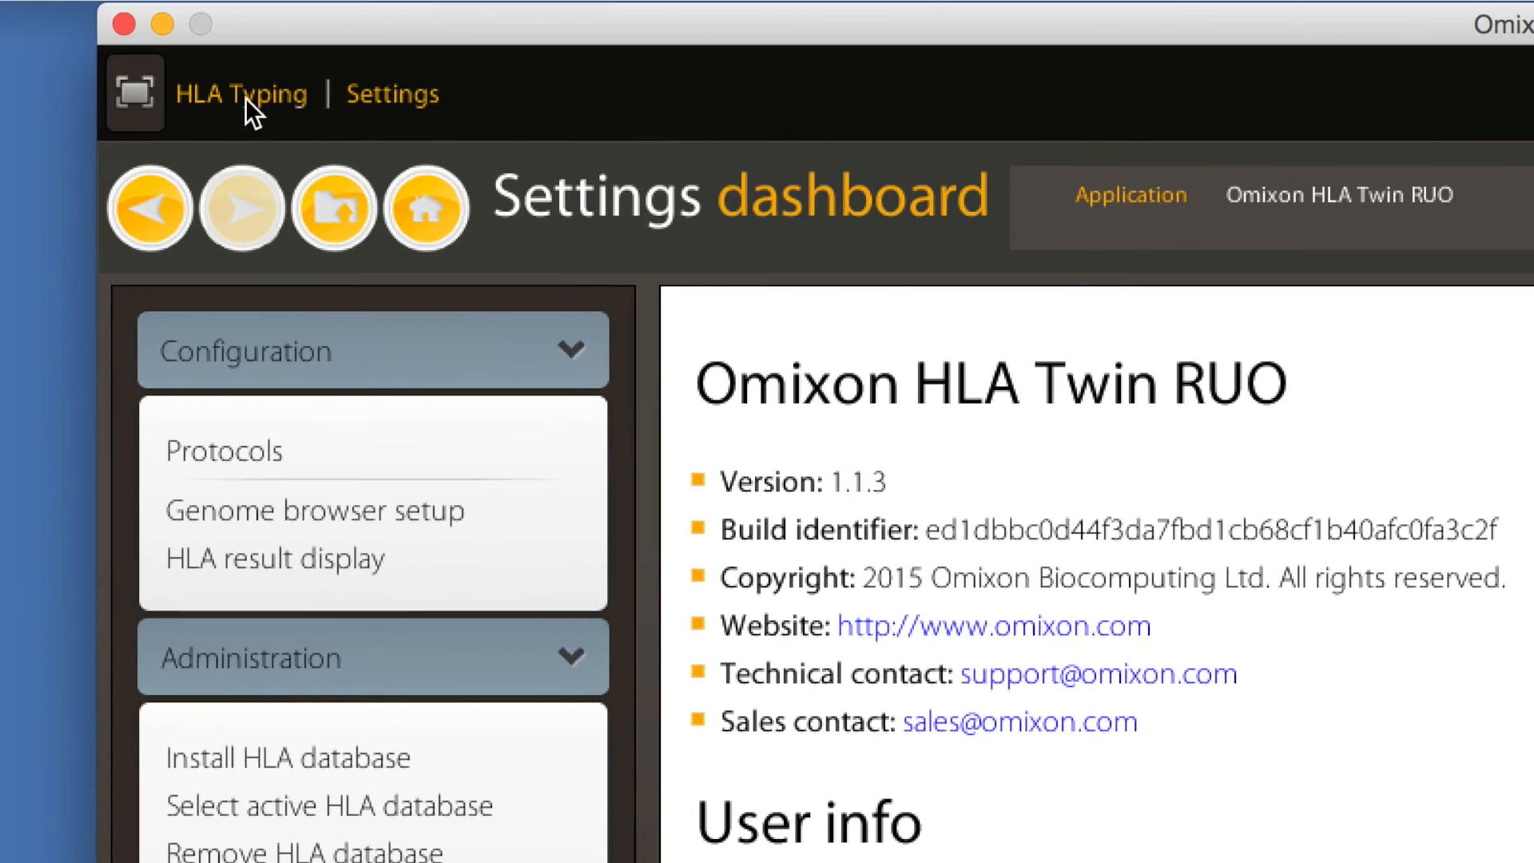
- Return to the HLA Typing dashboard, now reporting database version 3.19.0
left_click(241, 93)
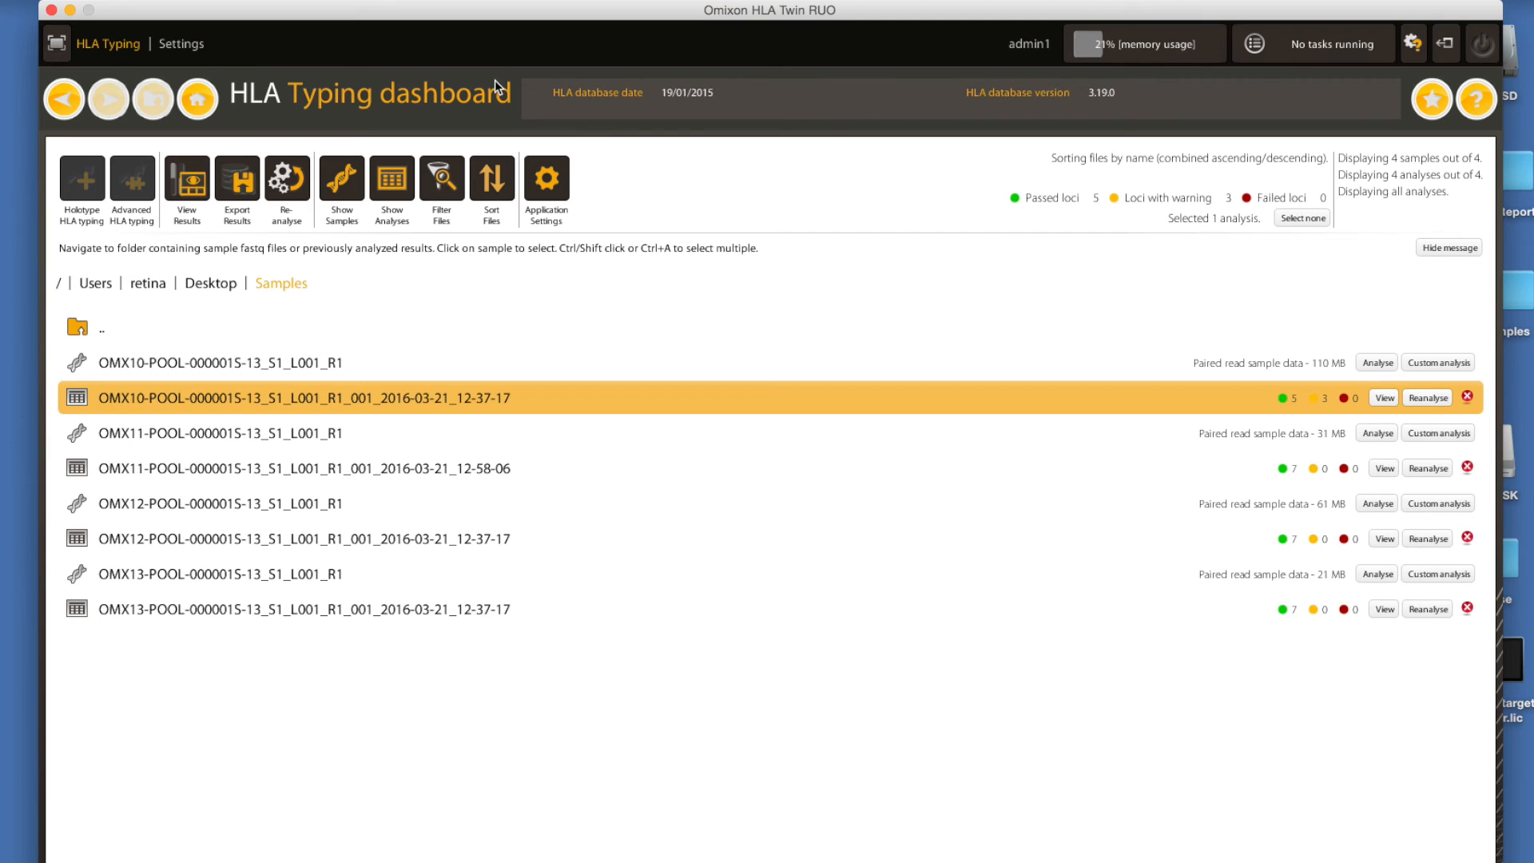
mouse_move(493, 94)
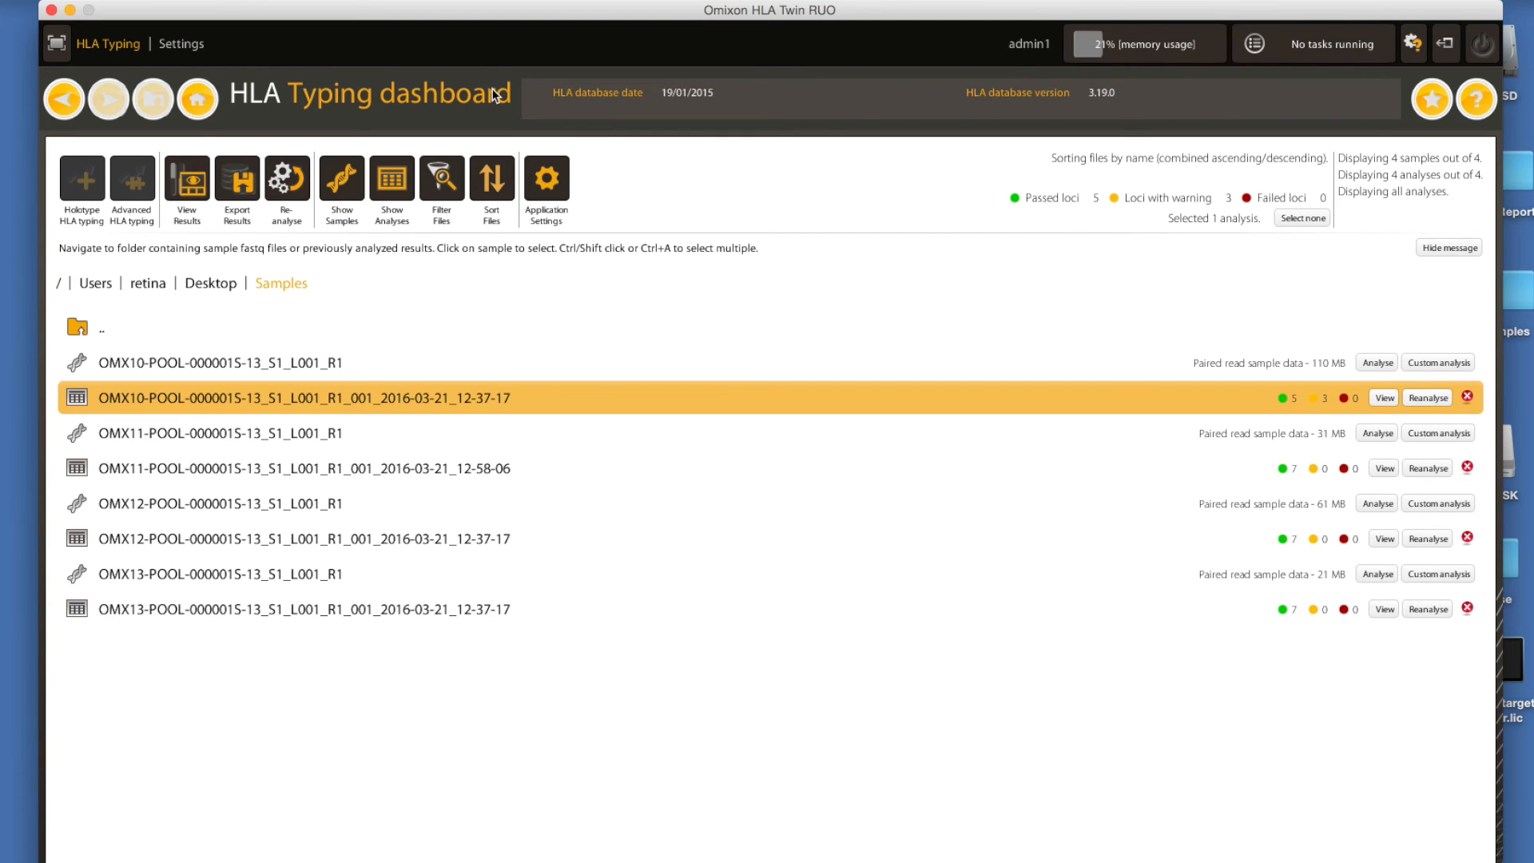